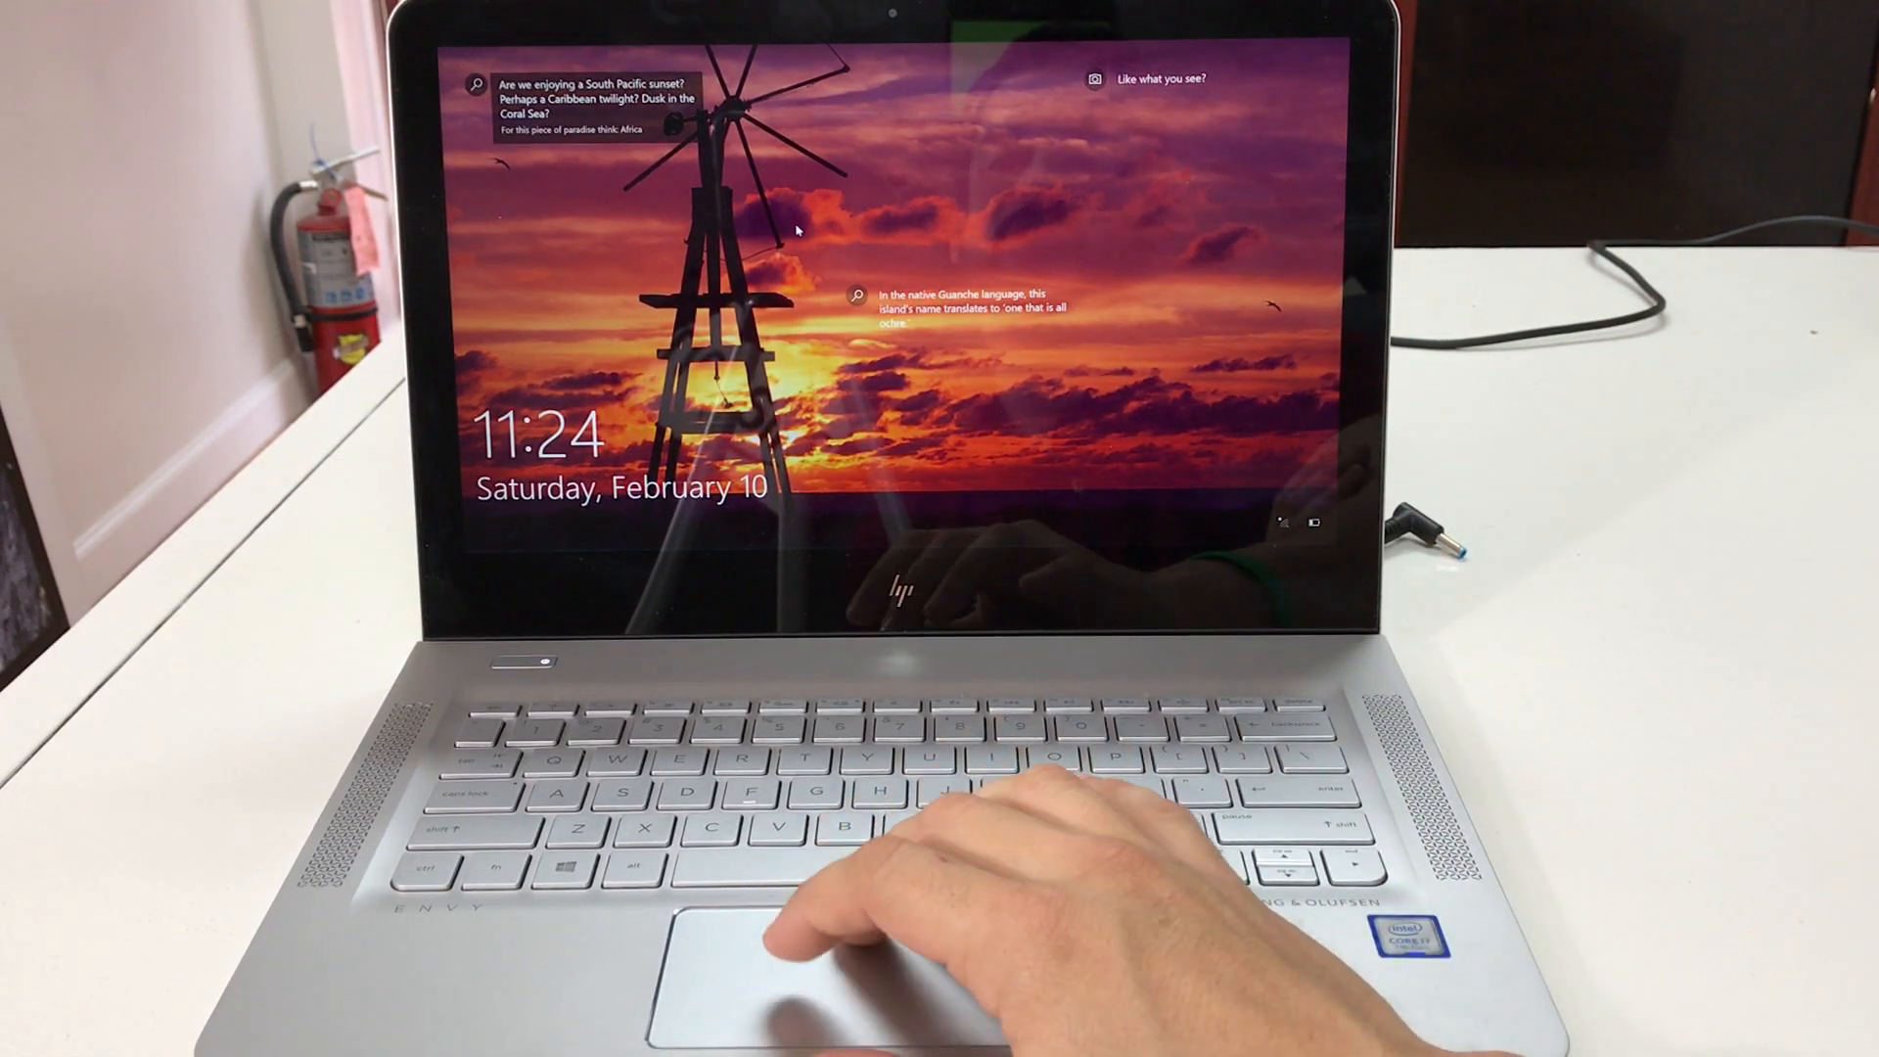
Dismiss the lock screen, enter the pc account password, and dismiss the incorrect-password message.
key(enter)
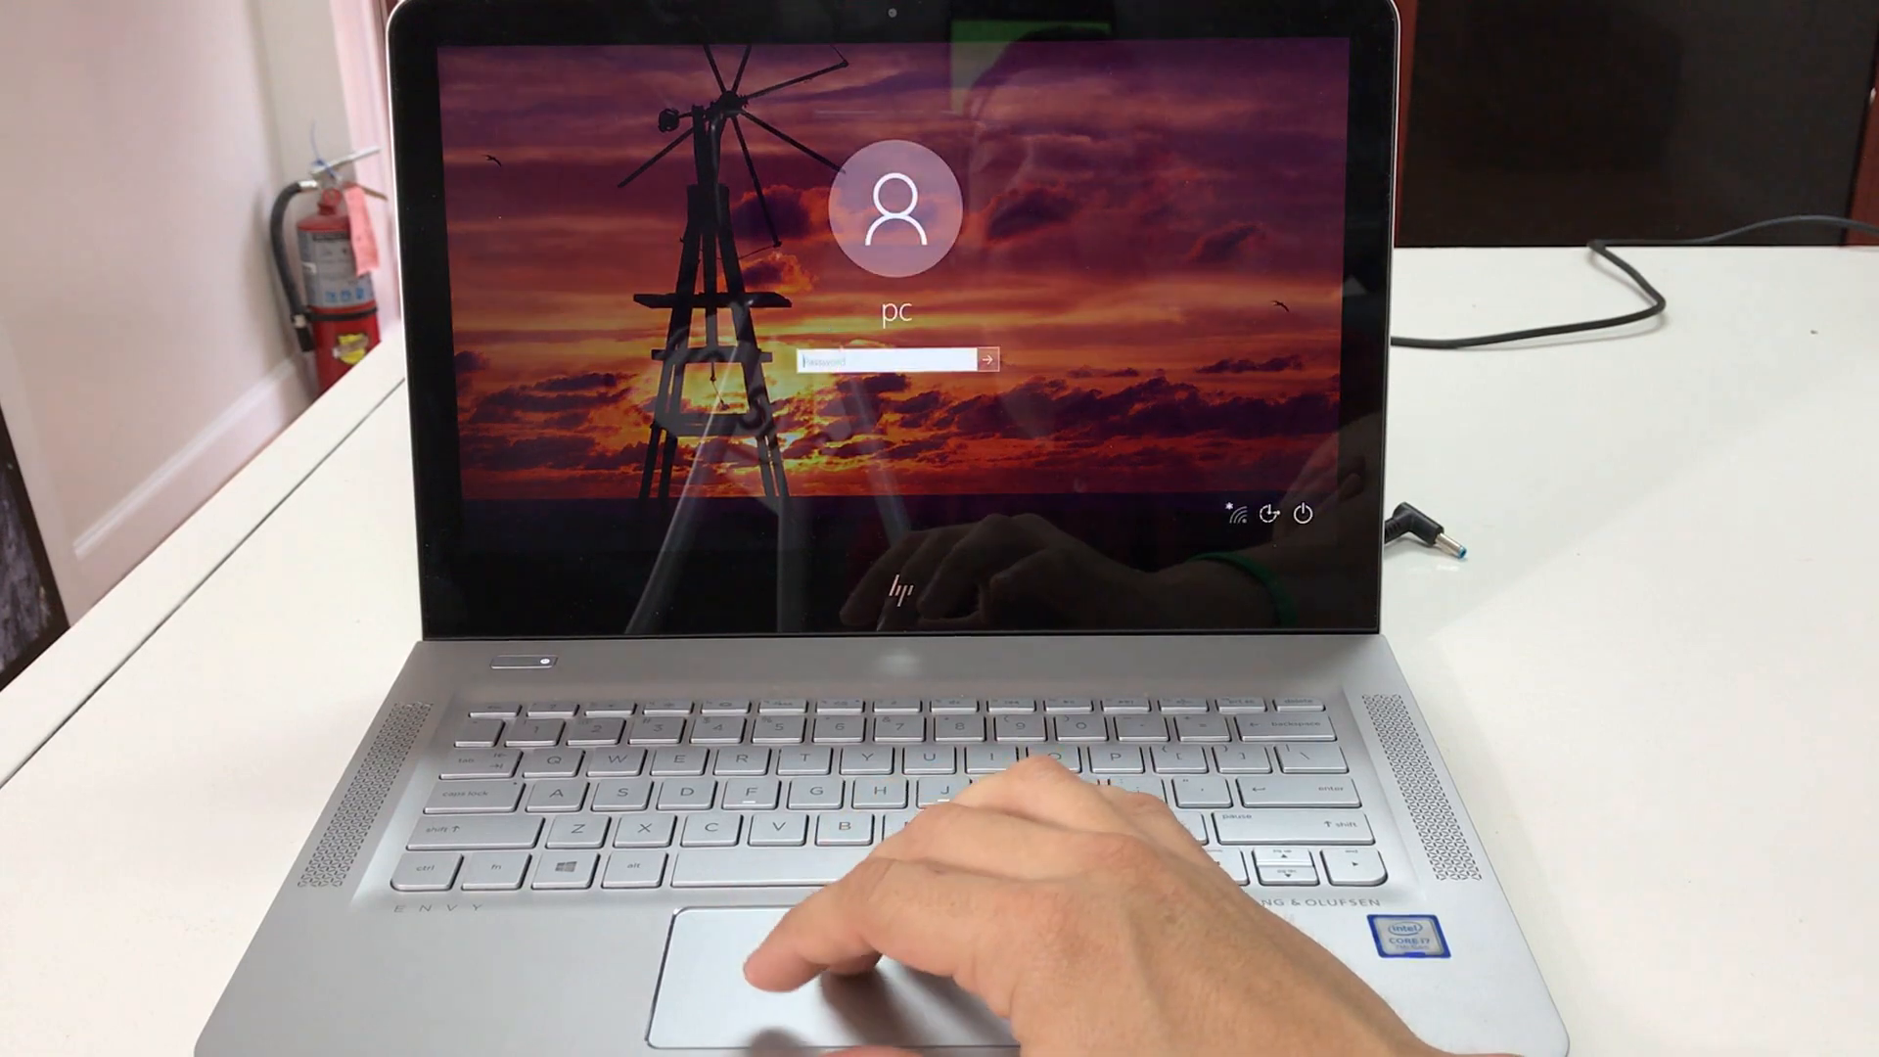
text(password)
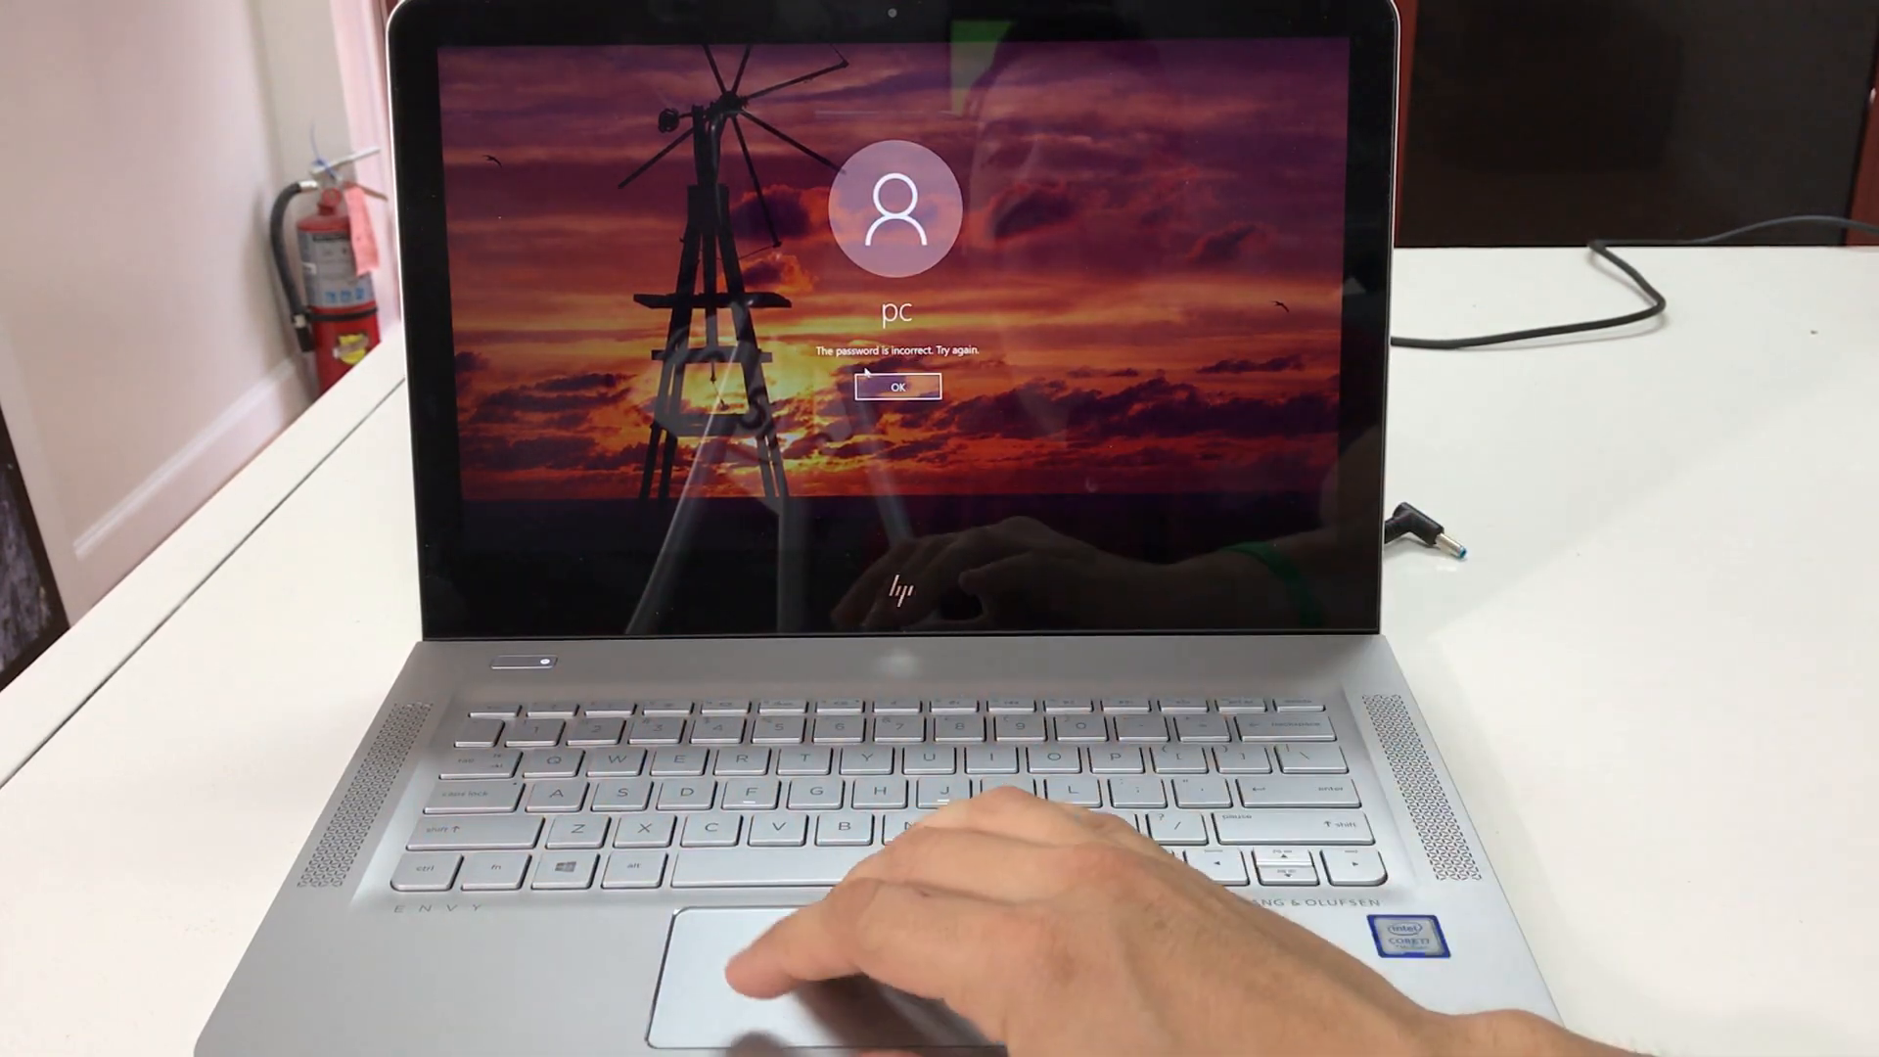
click(896, 386)
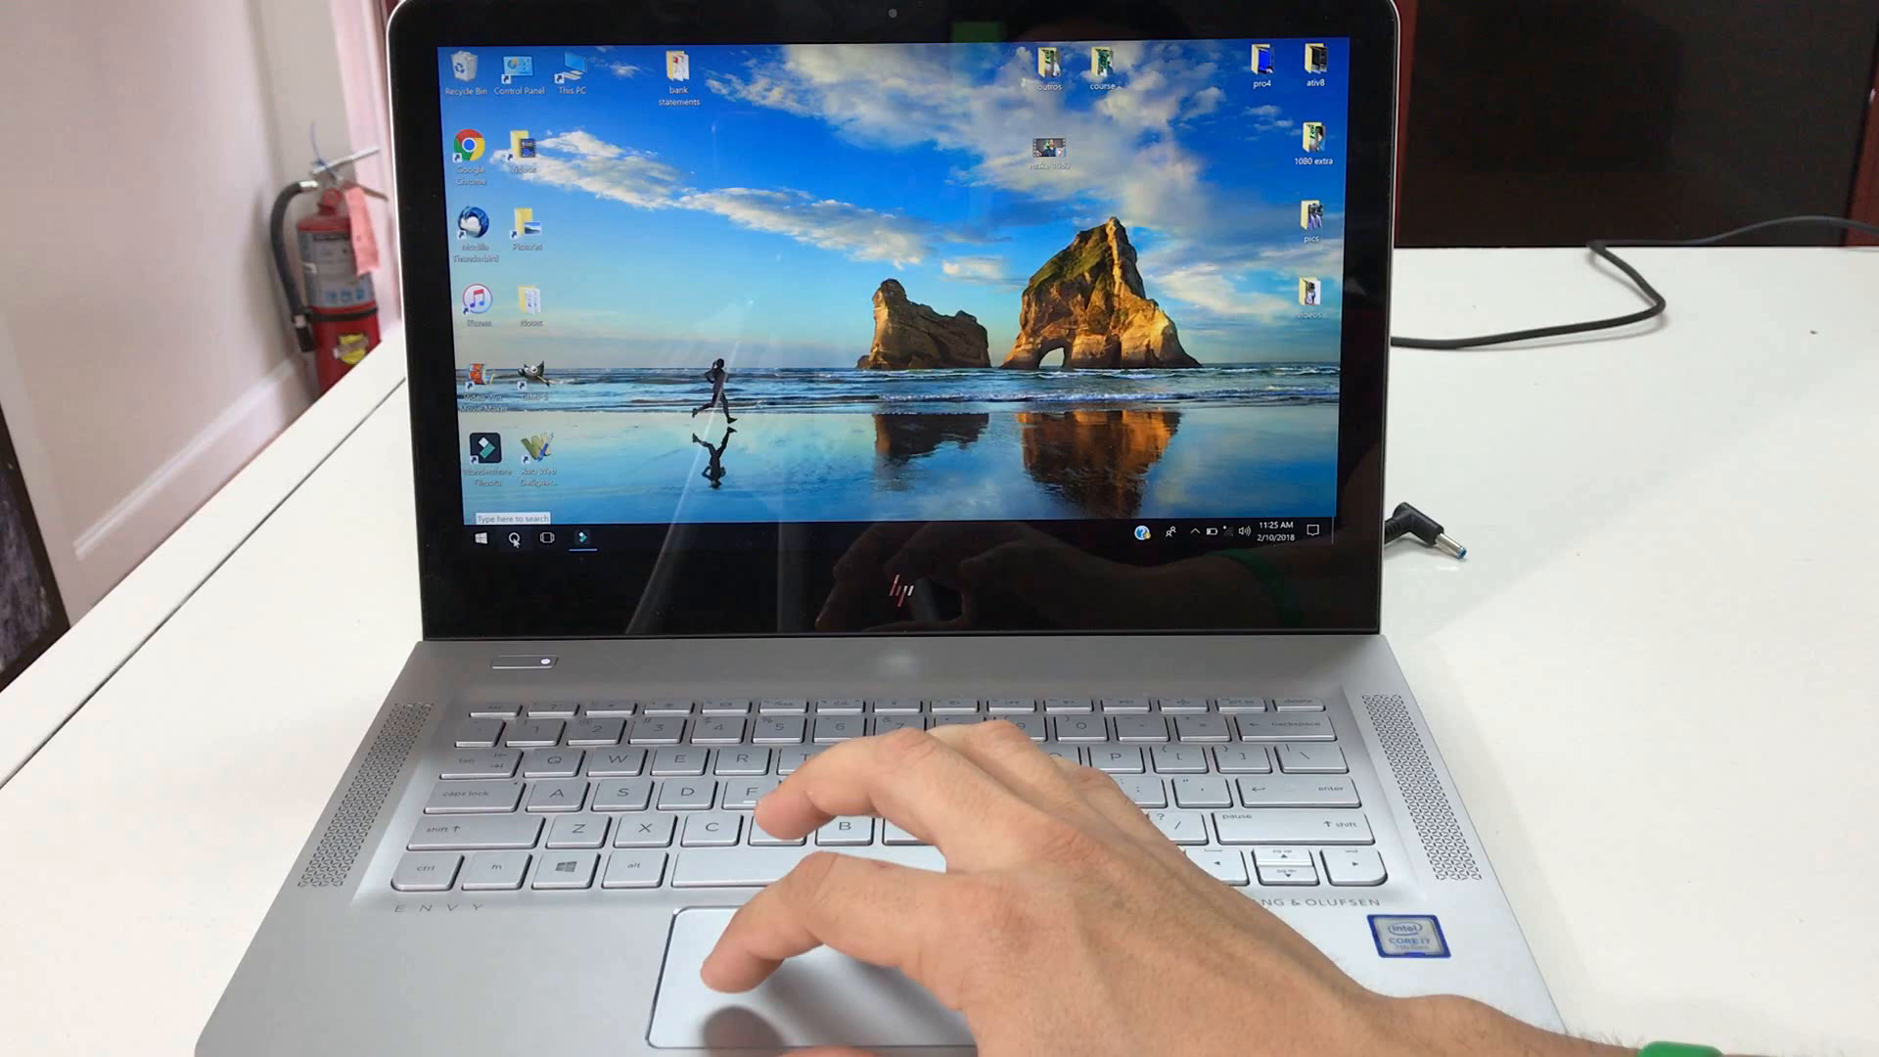
Search the taskbar for 'reset this PC' and open the Reset this PC settings.
click(512, 538)
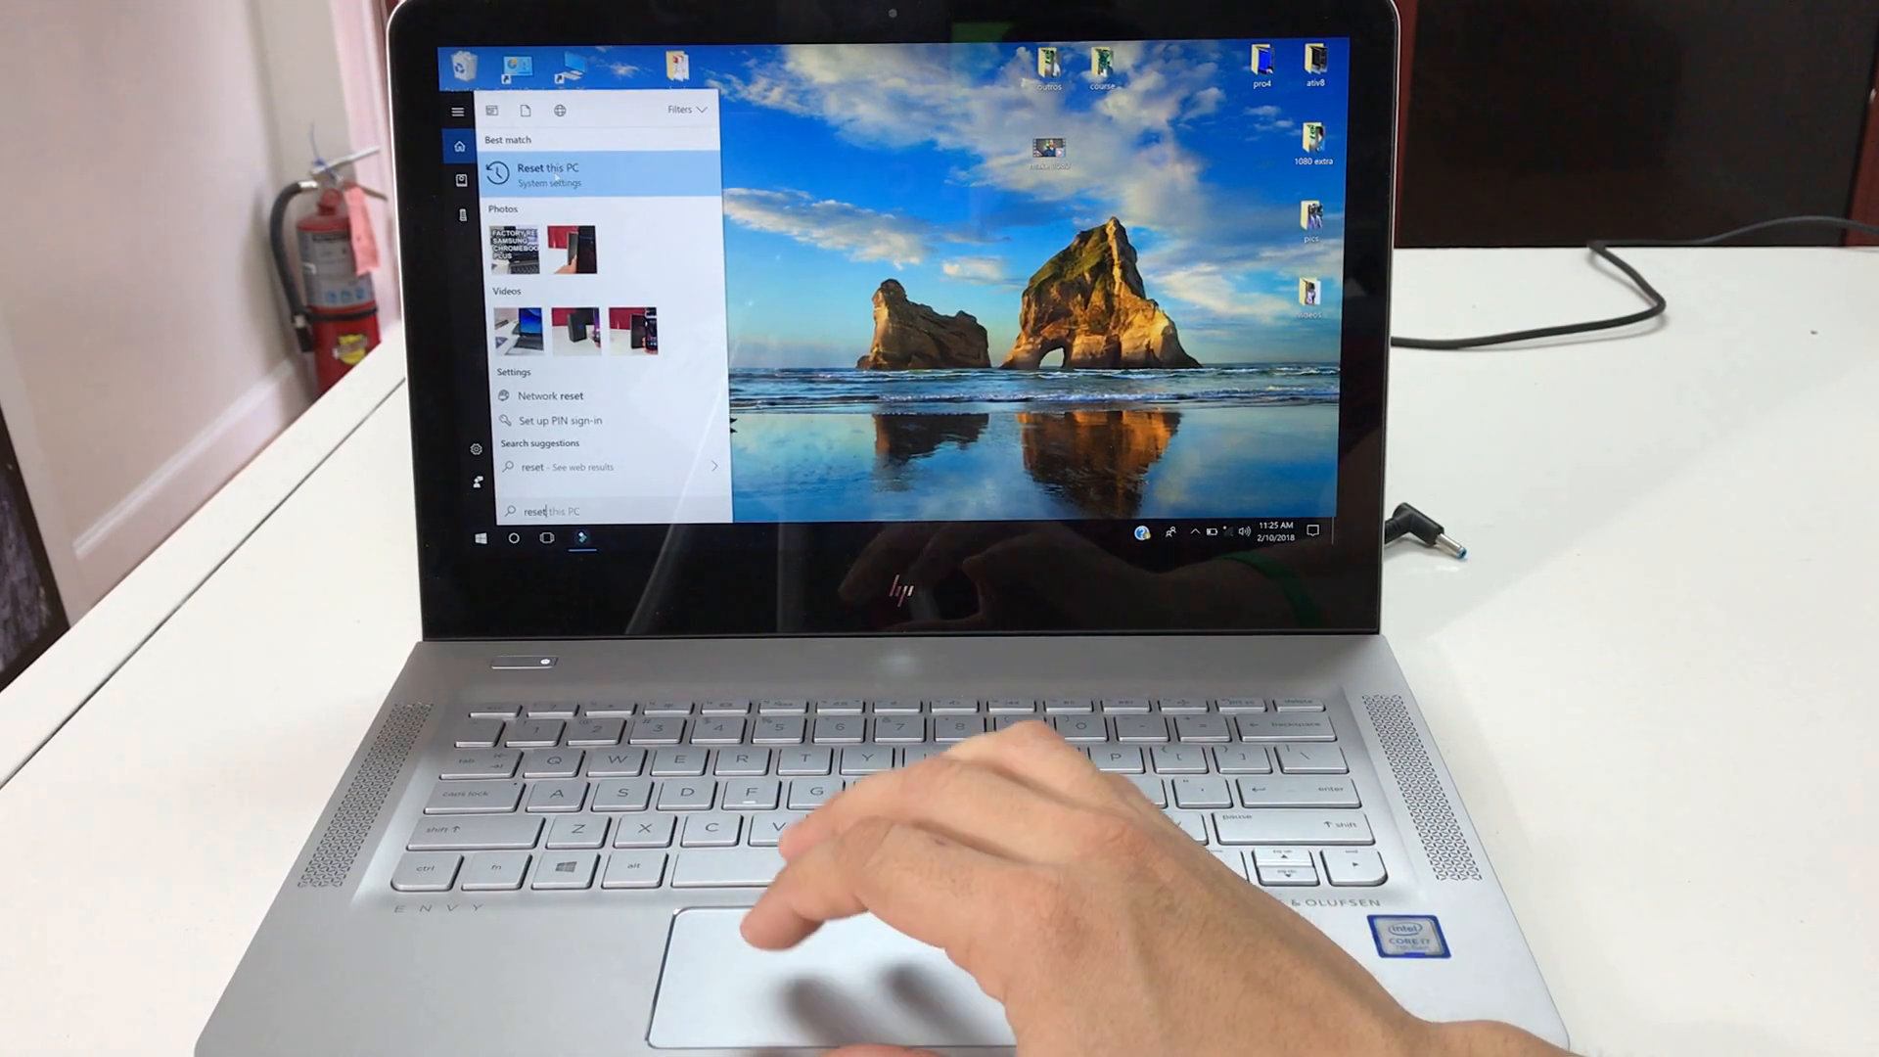
click(546, 174)
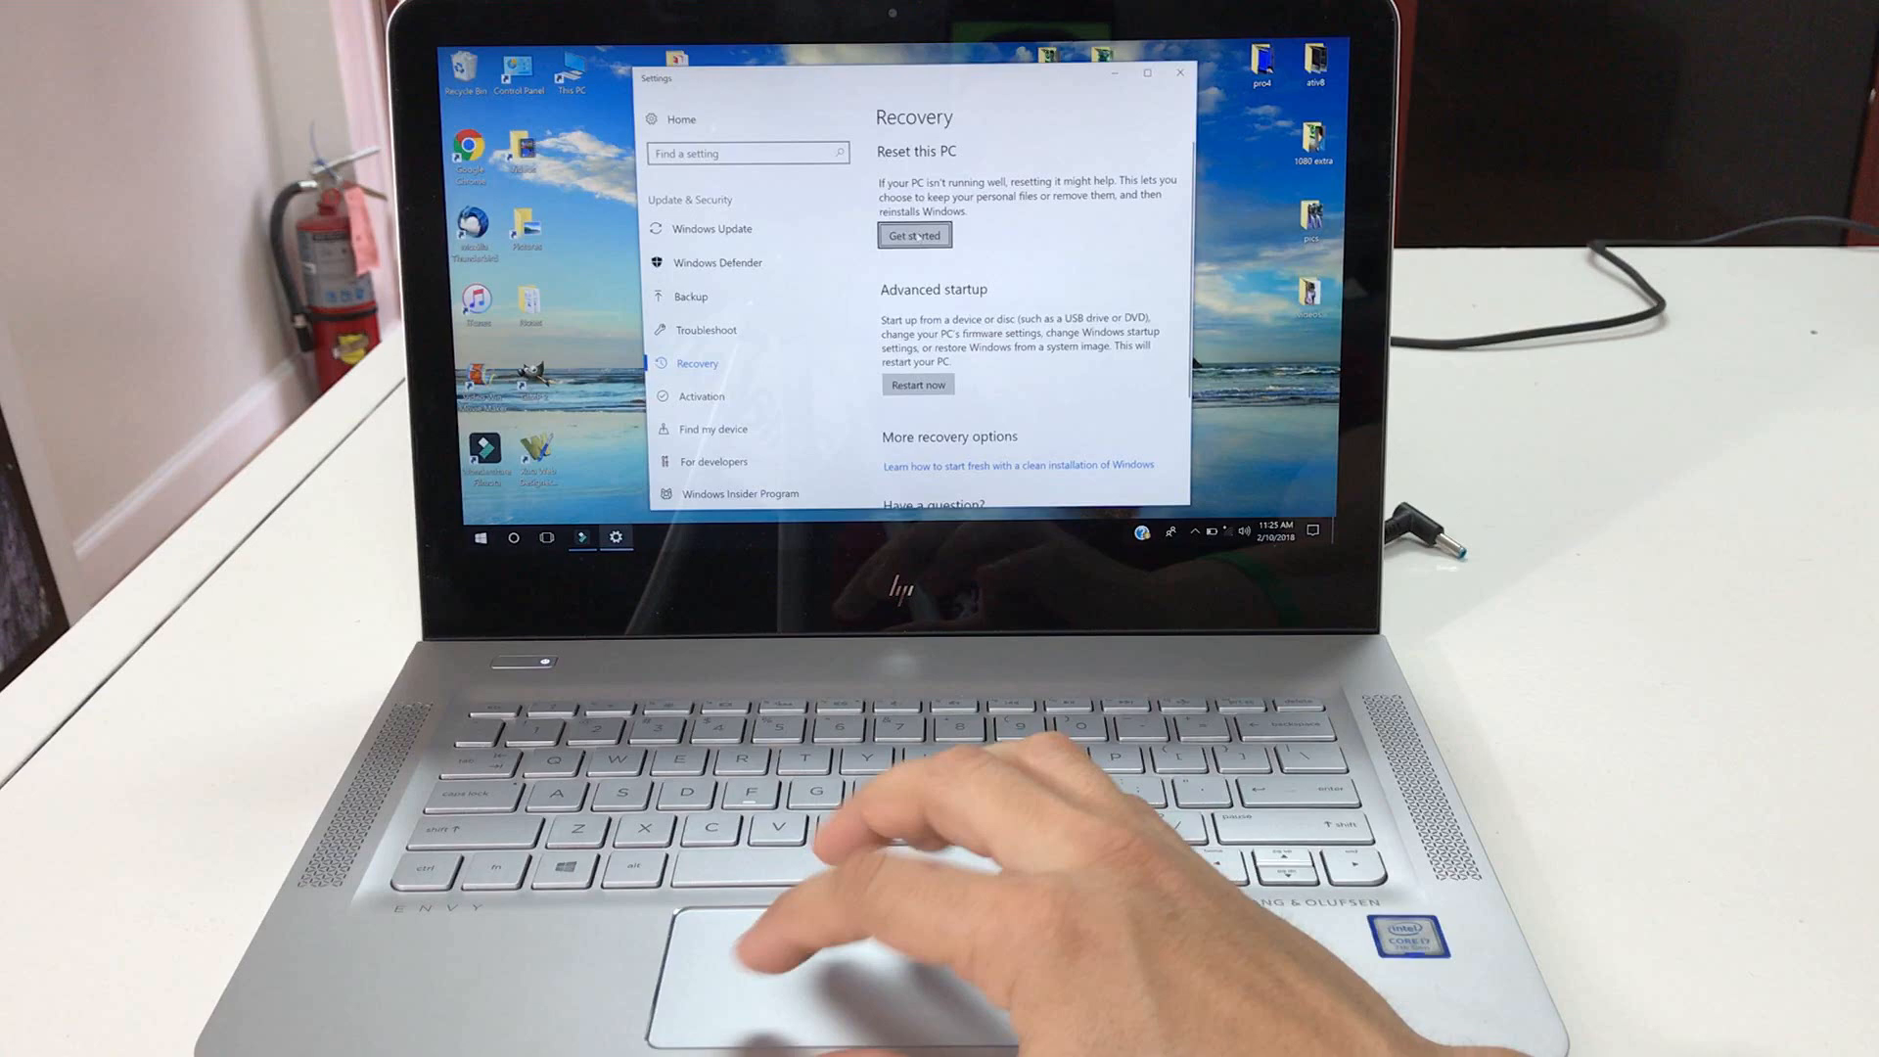
click(914, 235)
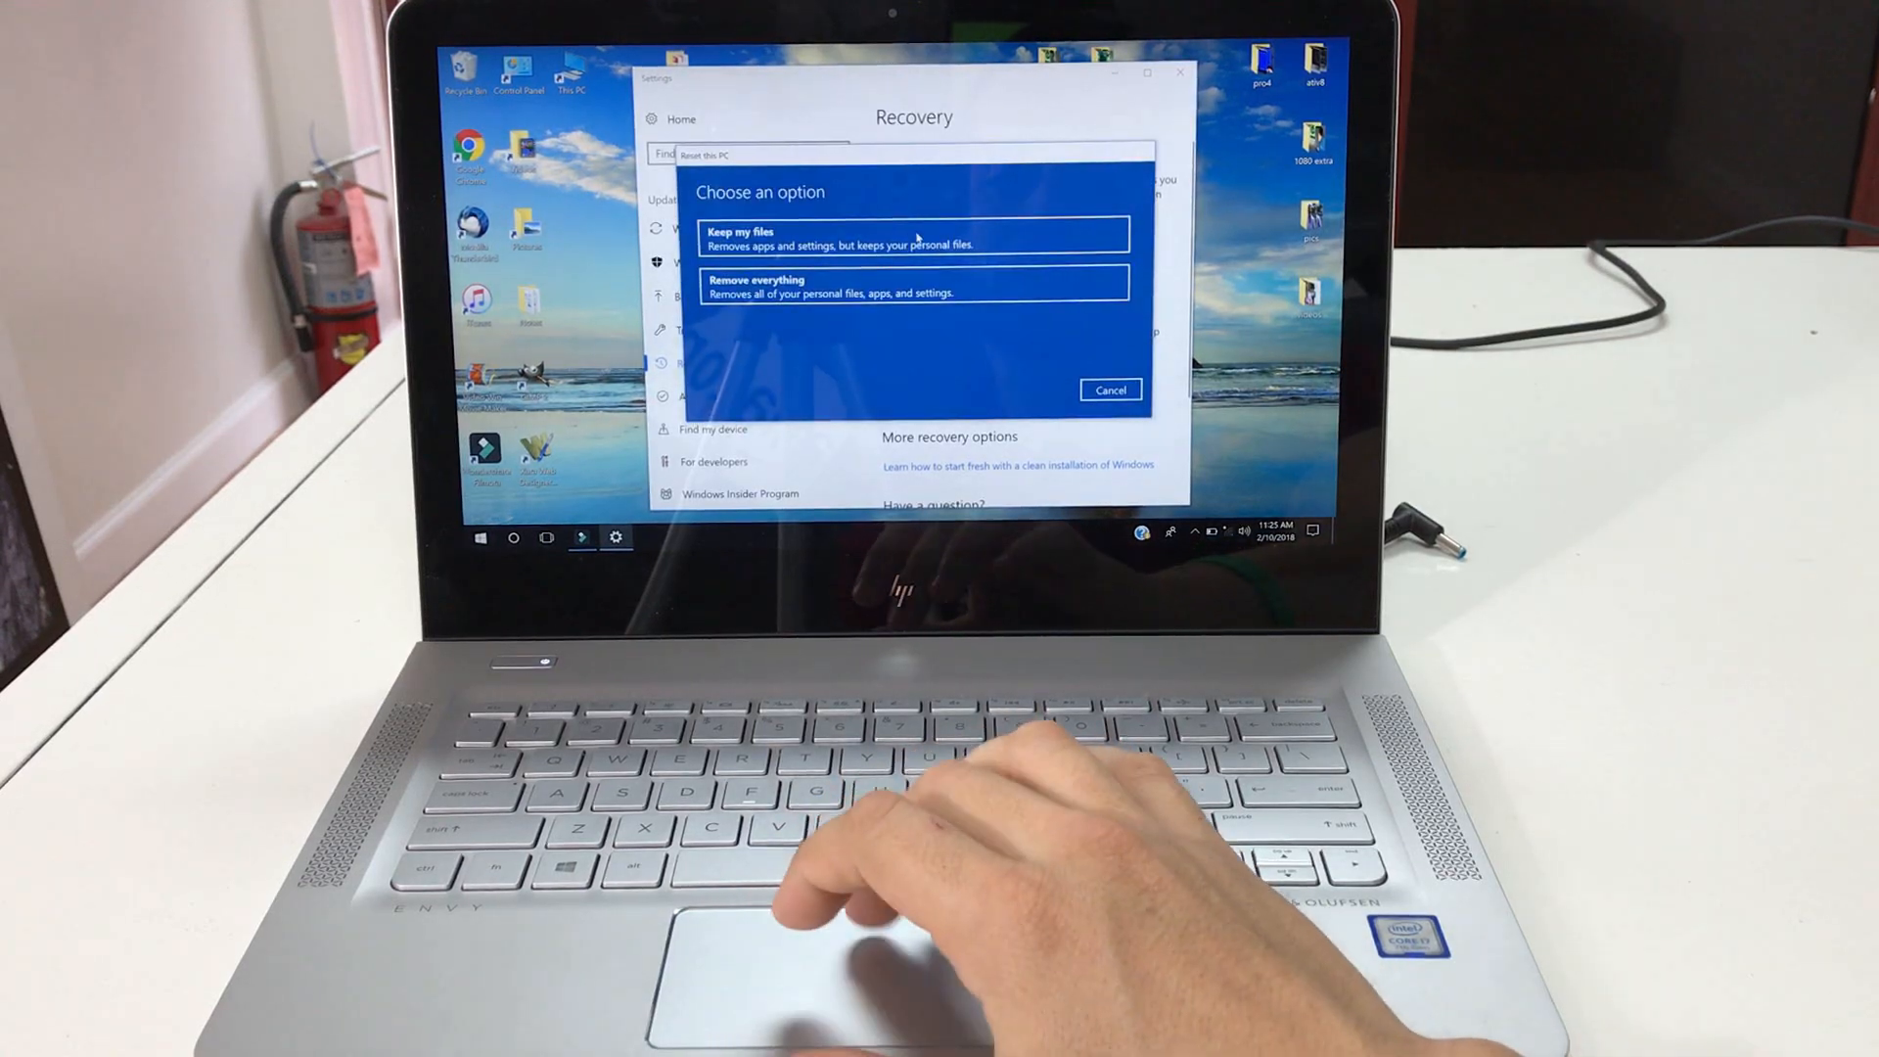
click(913, 285)
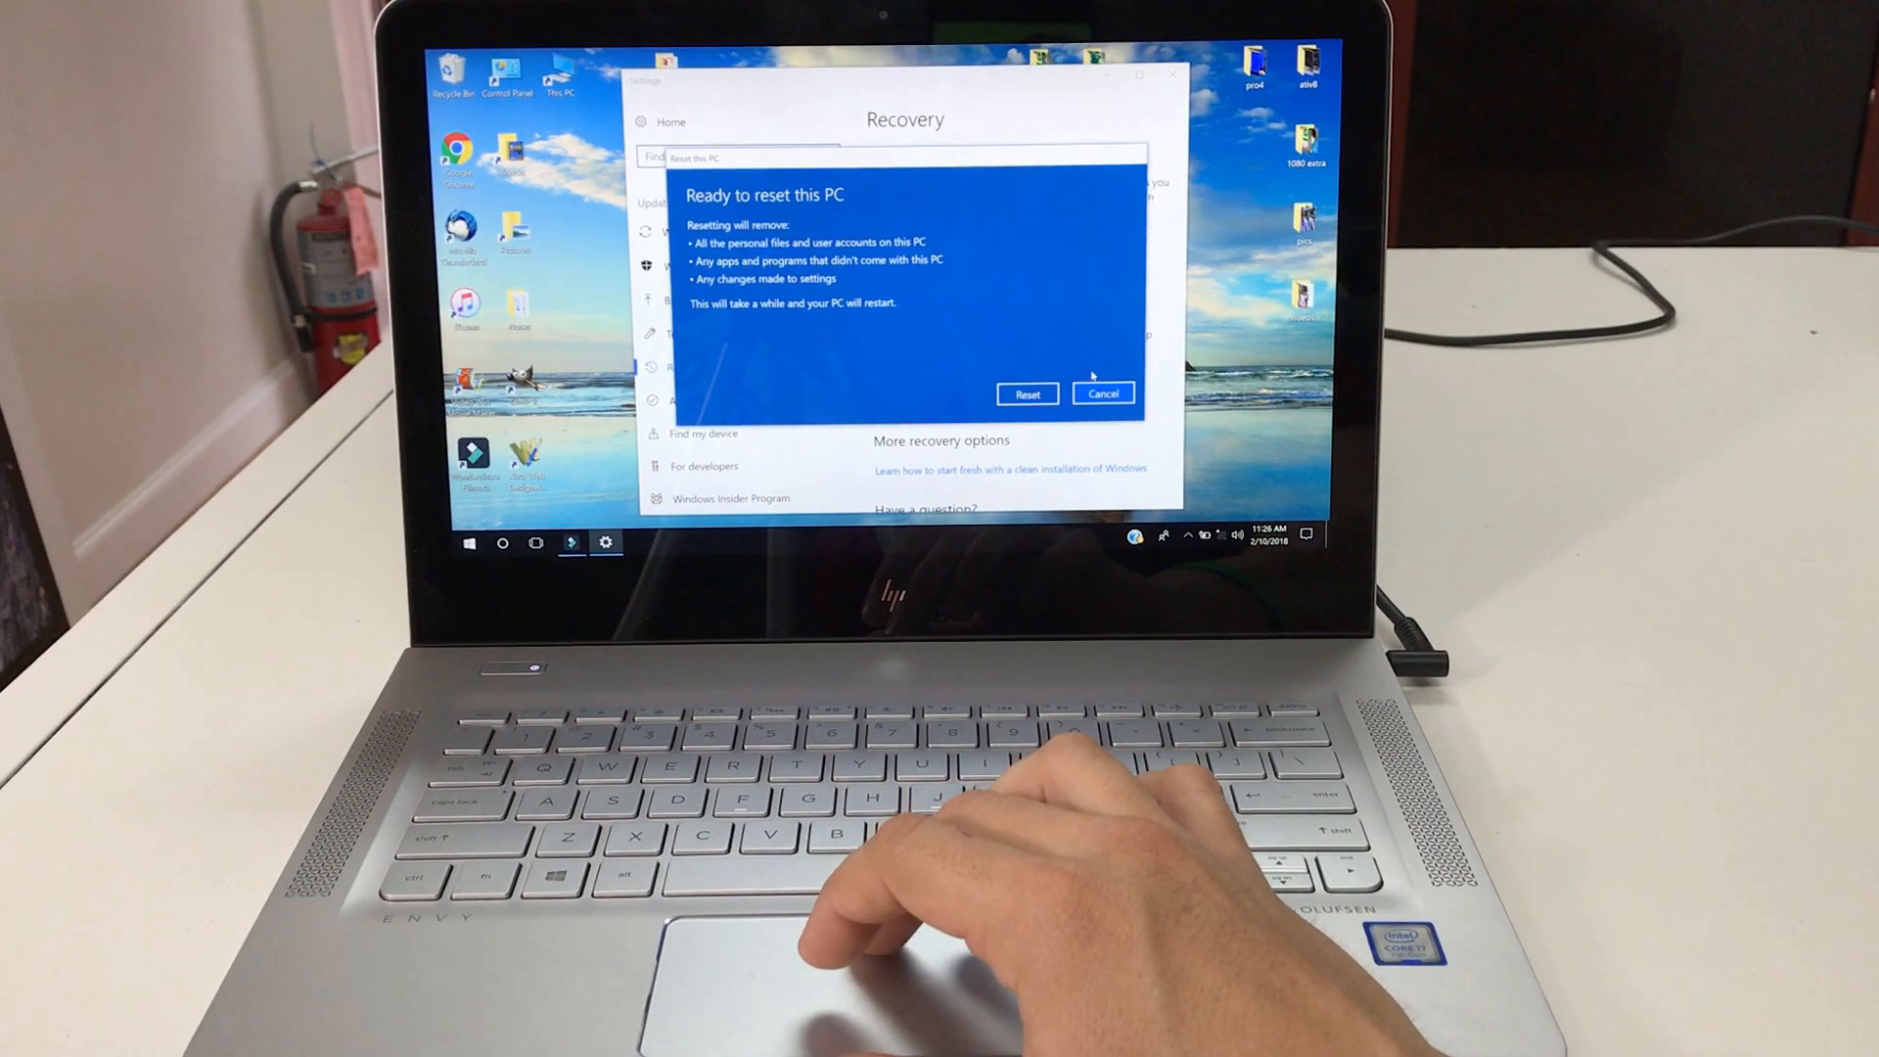
click(1099, 393)
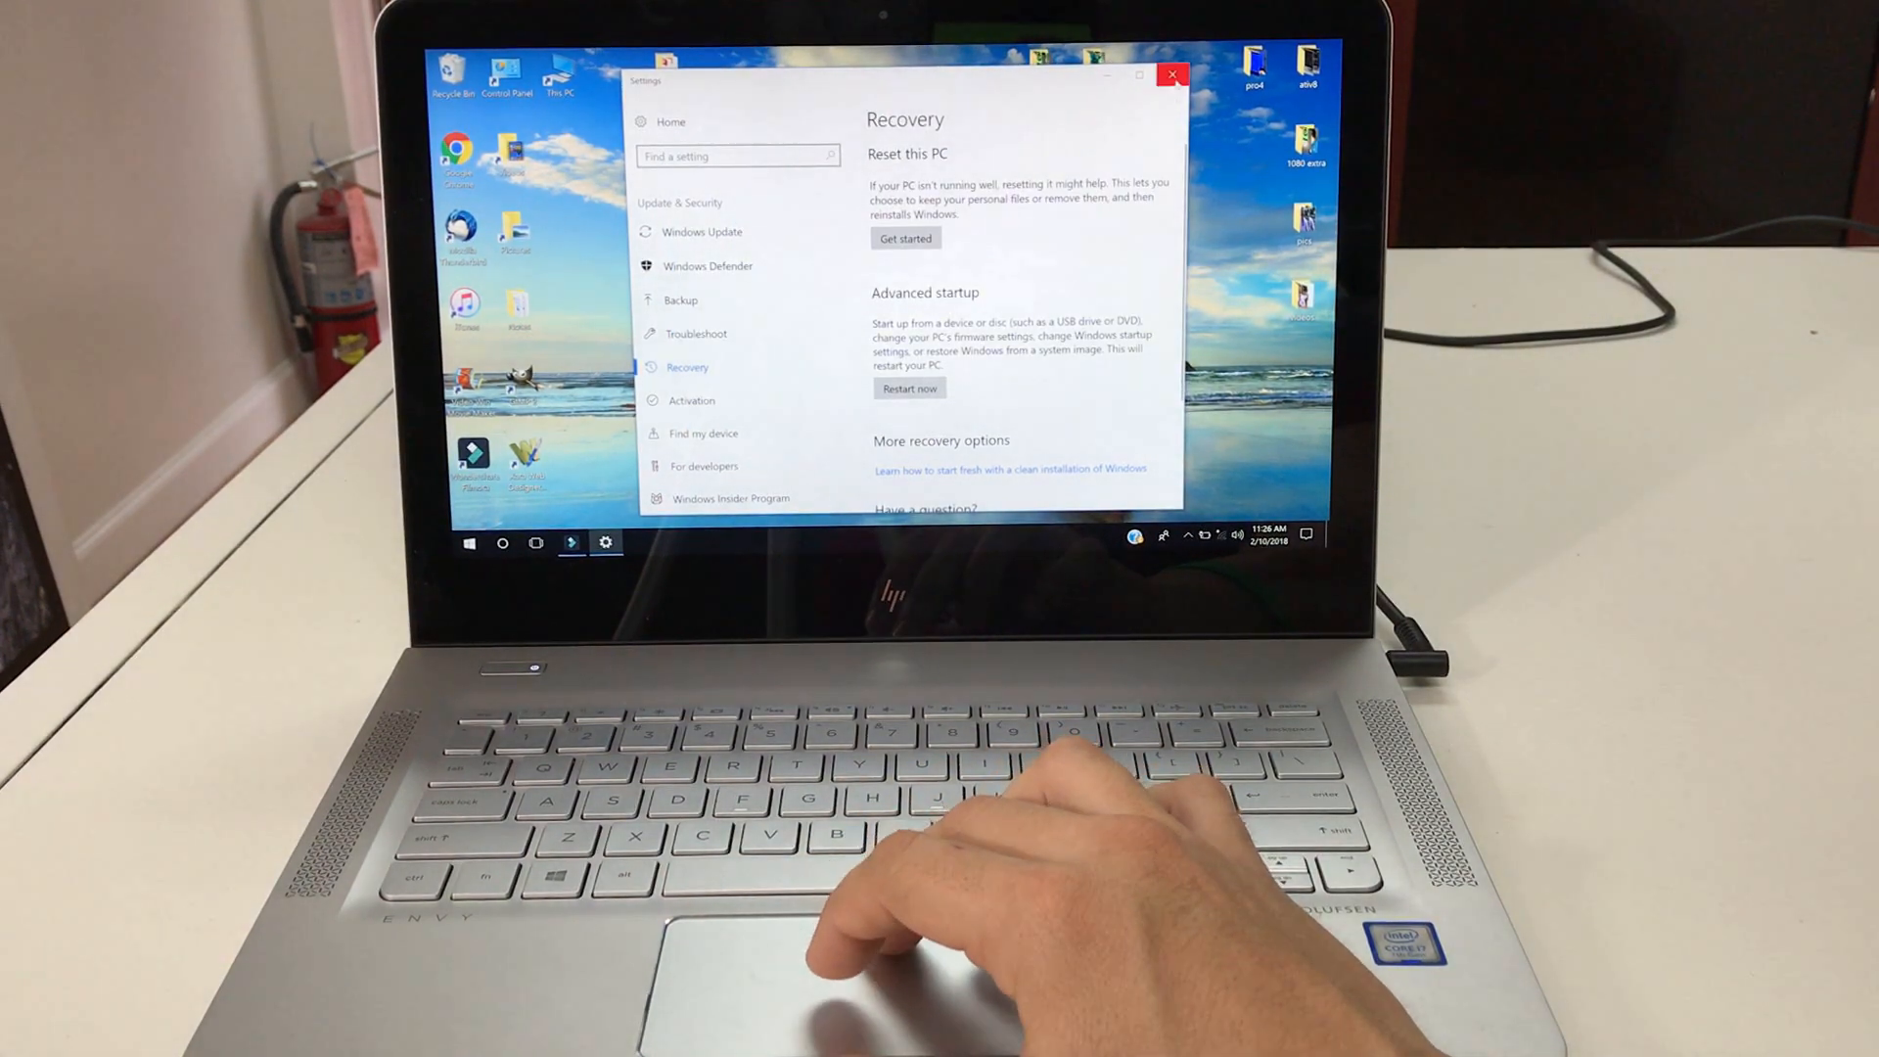
Close the Recovery settings window and restart from Start > Power, choosing Restart anyway.
click(1172, 75)
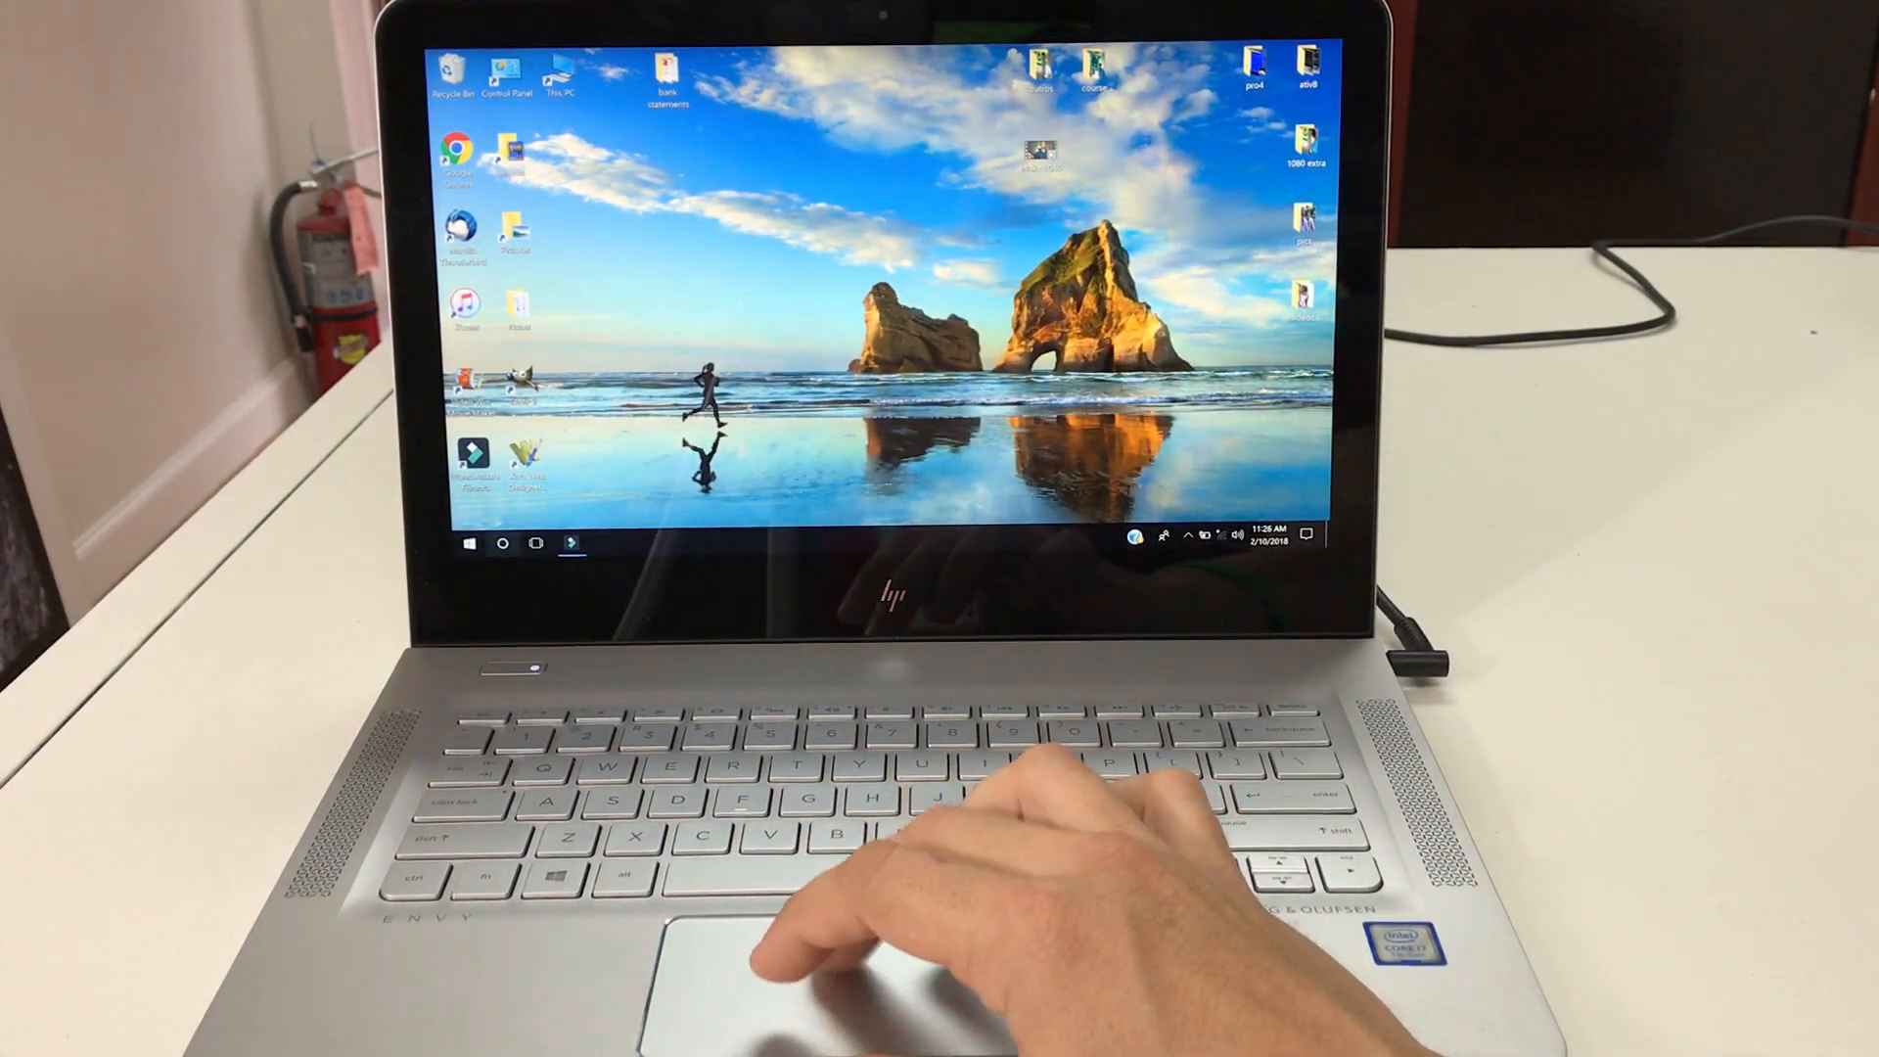
click(468, 543)
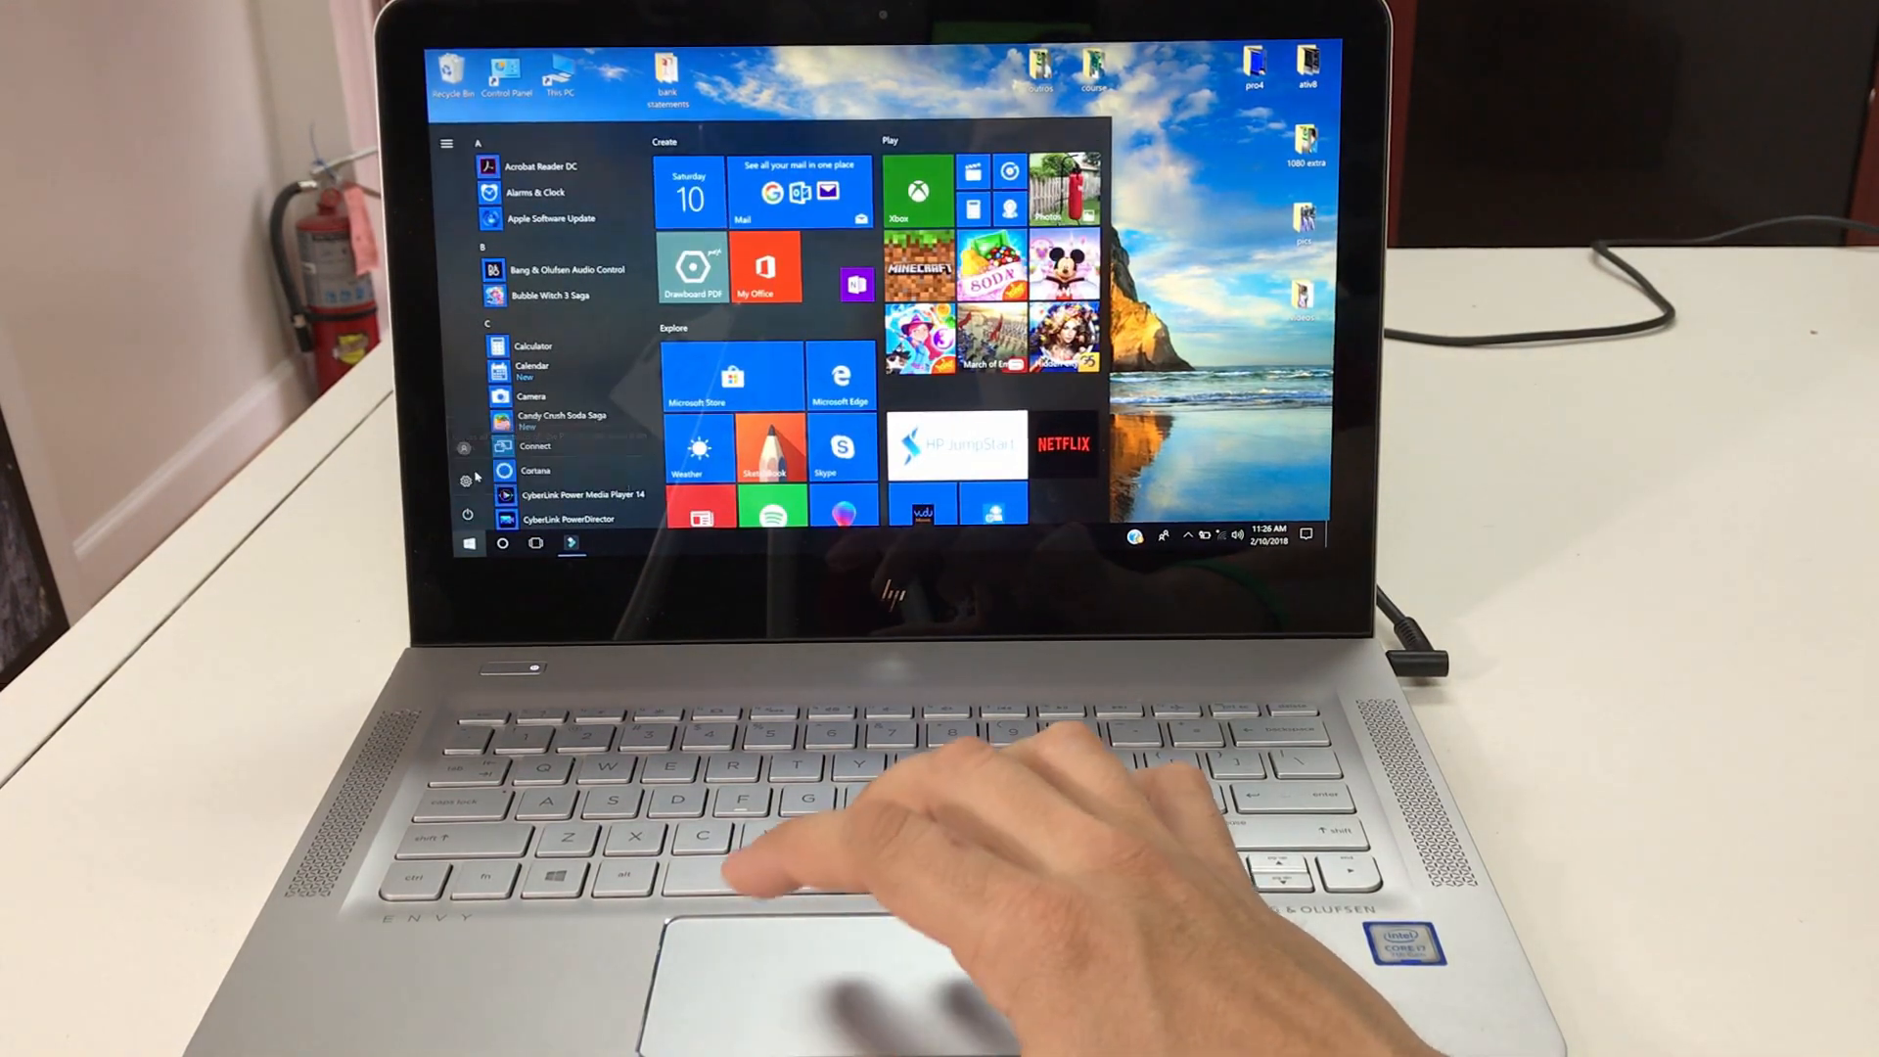
click(468, 514)
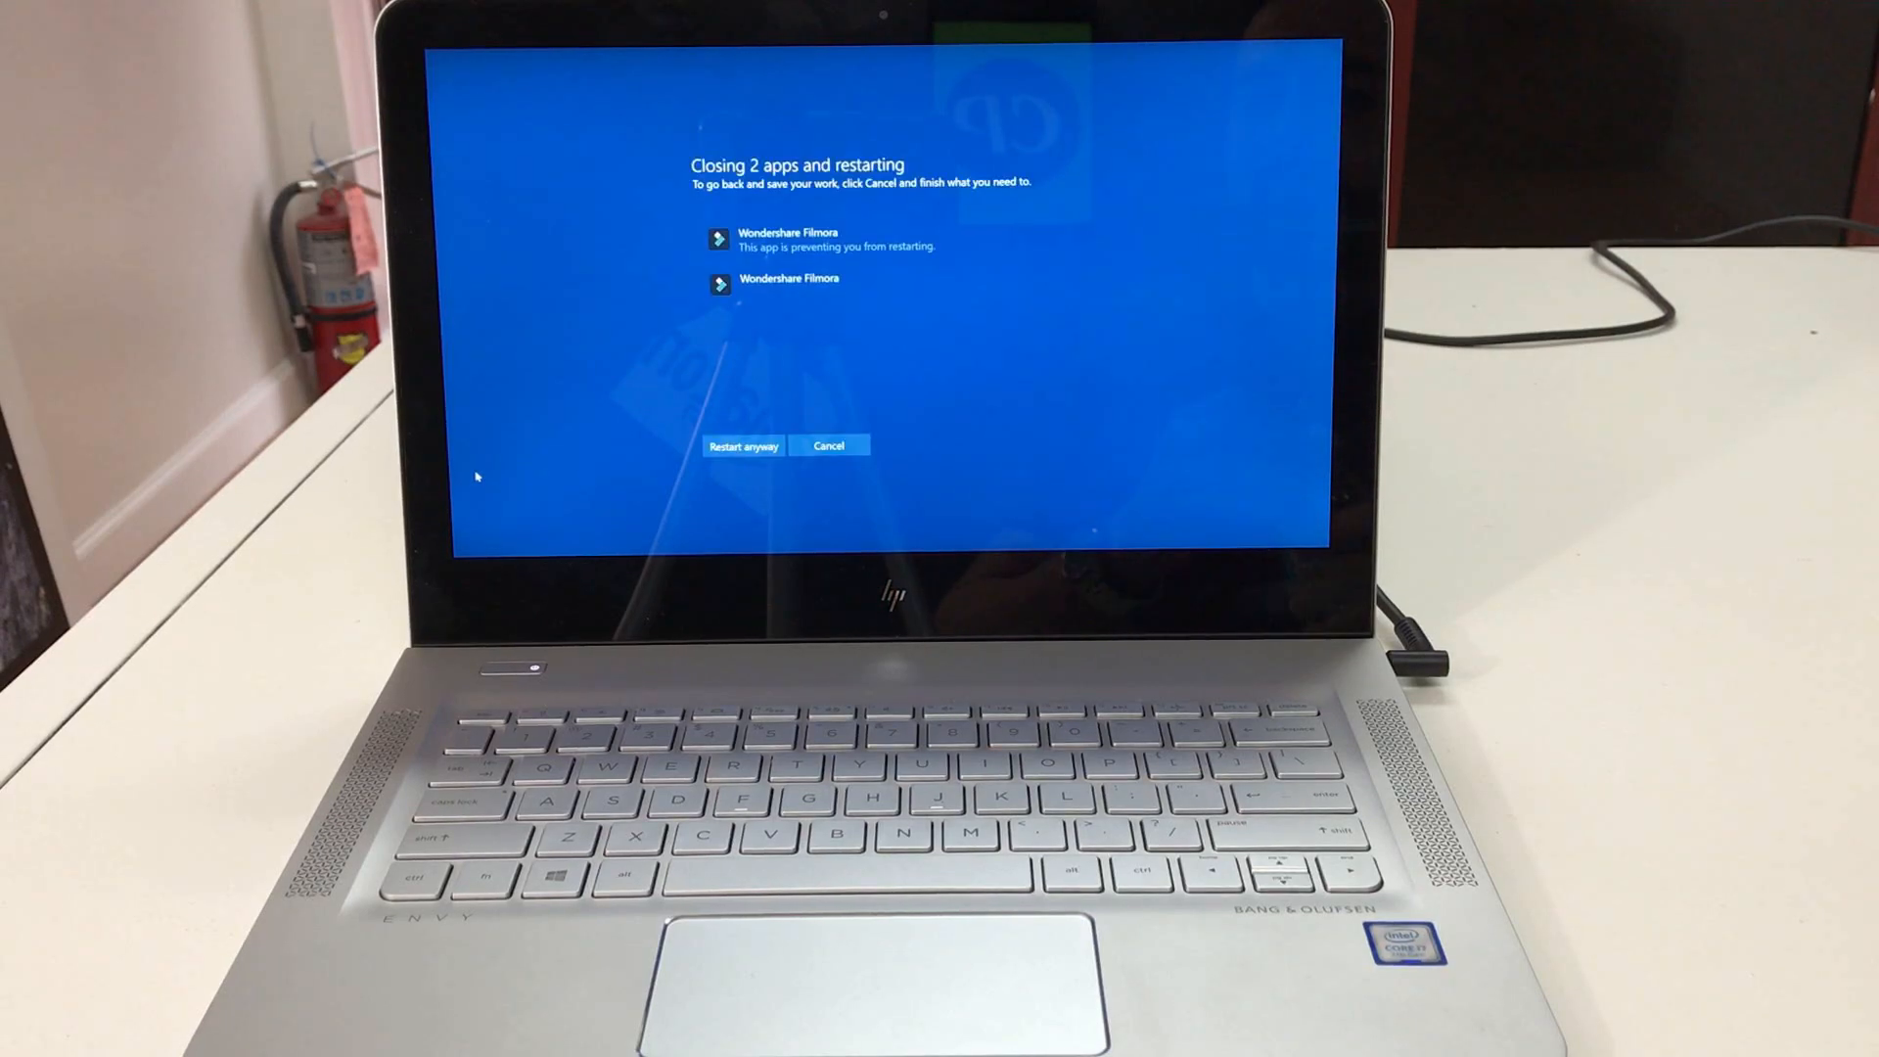
click(742, 444)
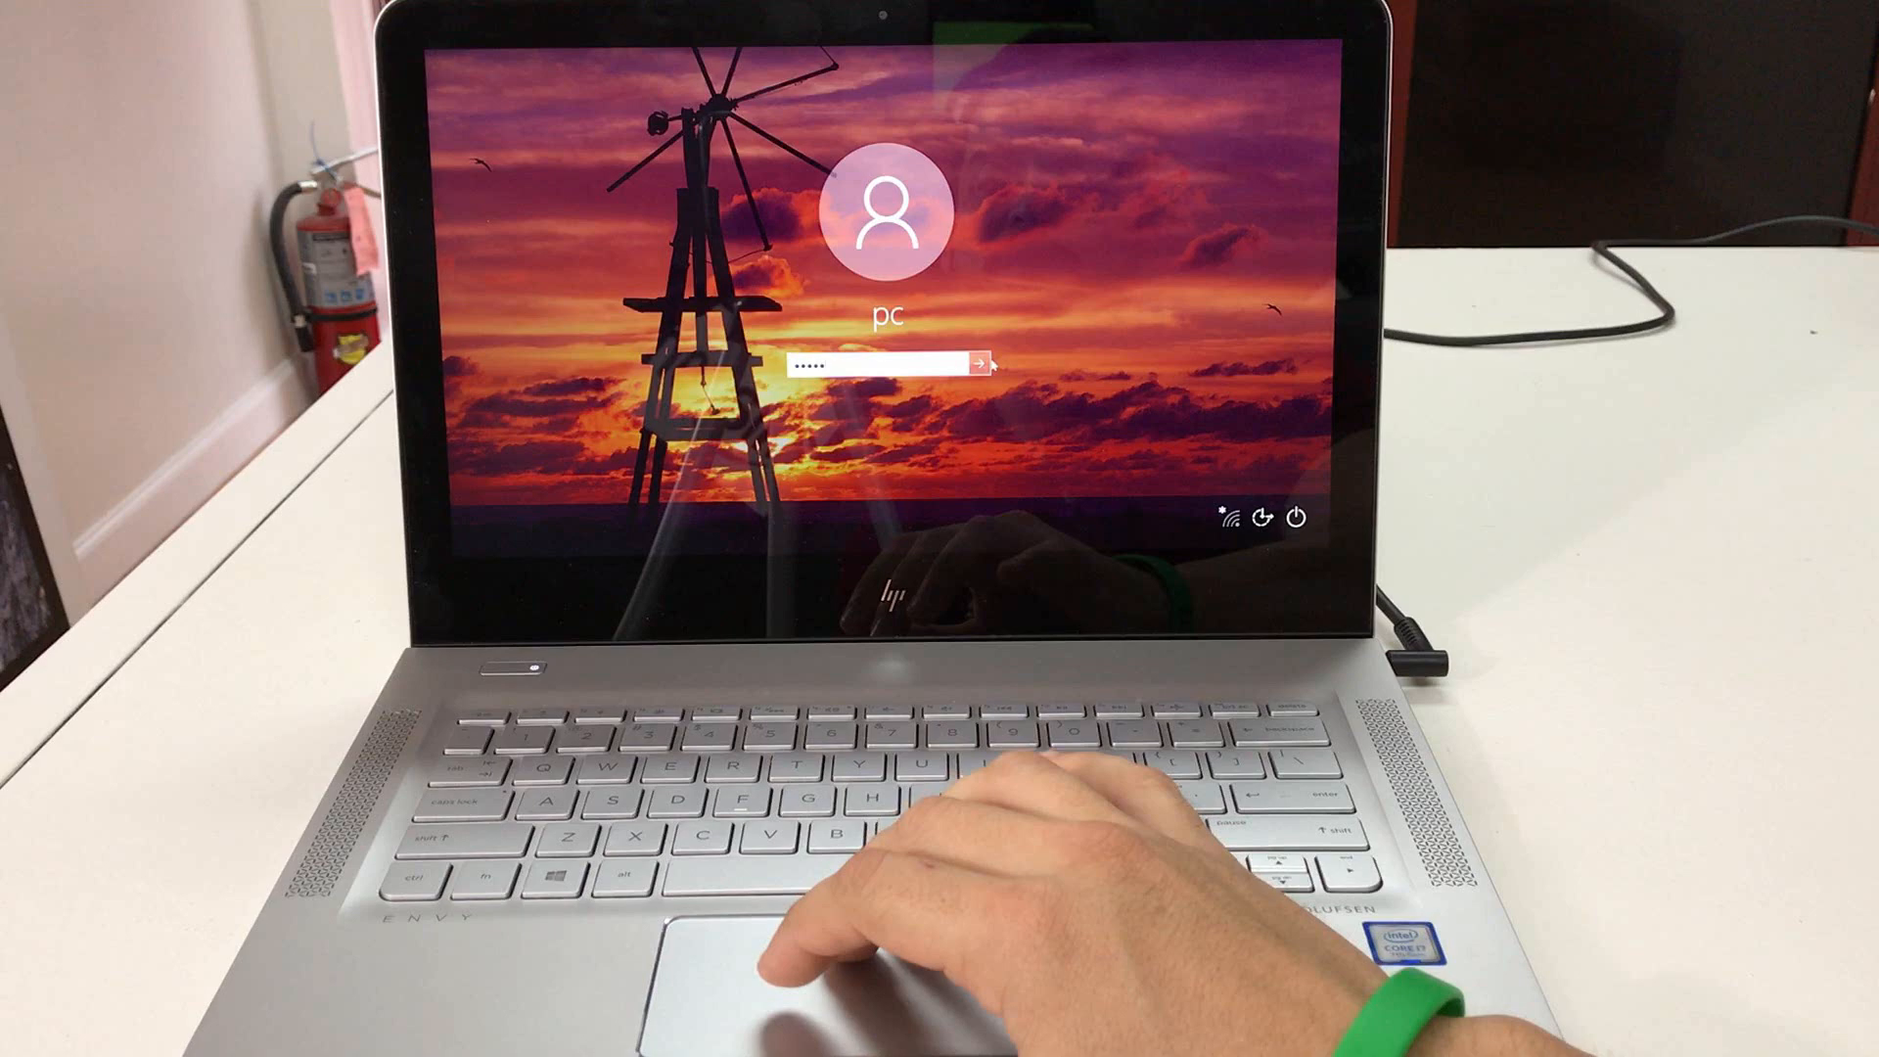
After a rejected password, Shift-restart from the sign-in power menu into recovery options.
click(985, 365)
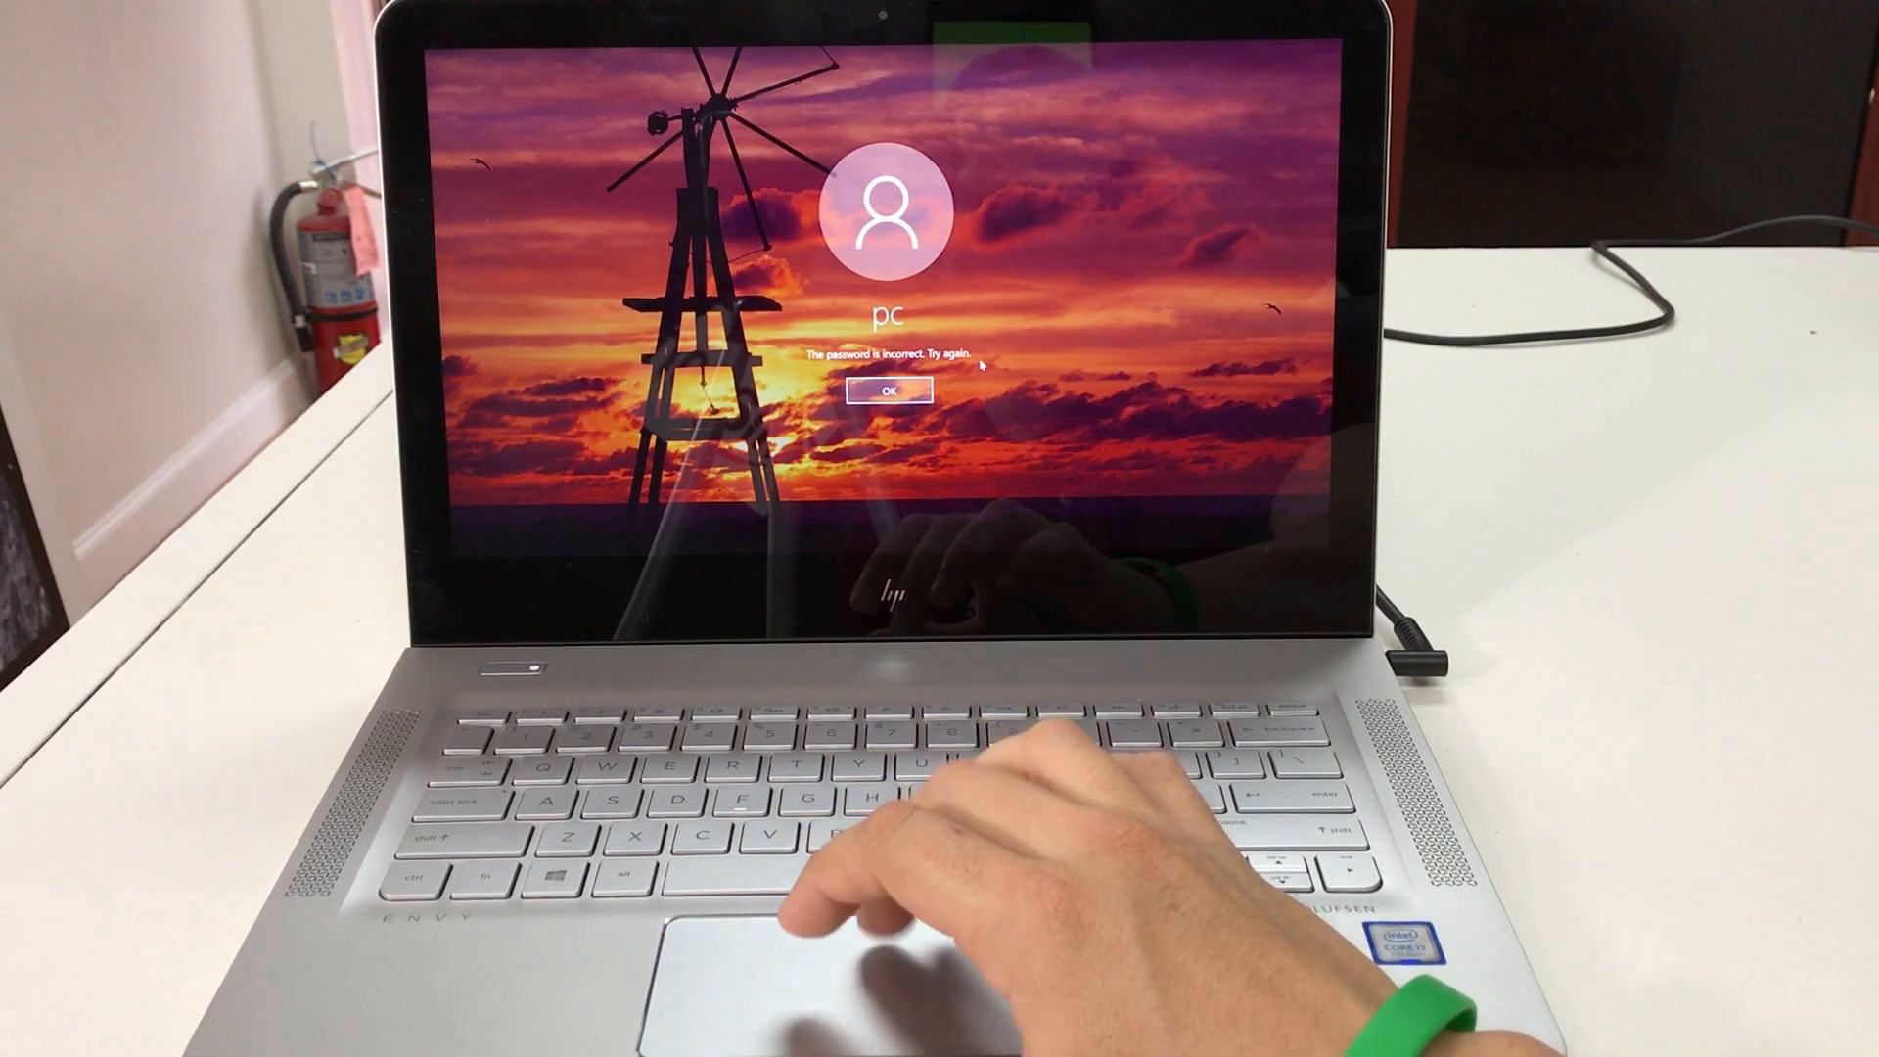
click(887, 390)
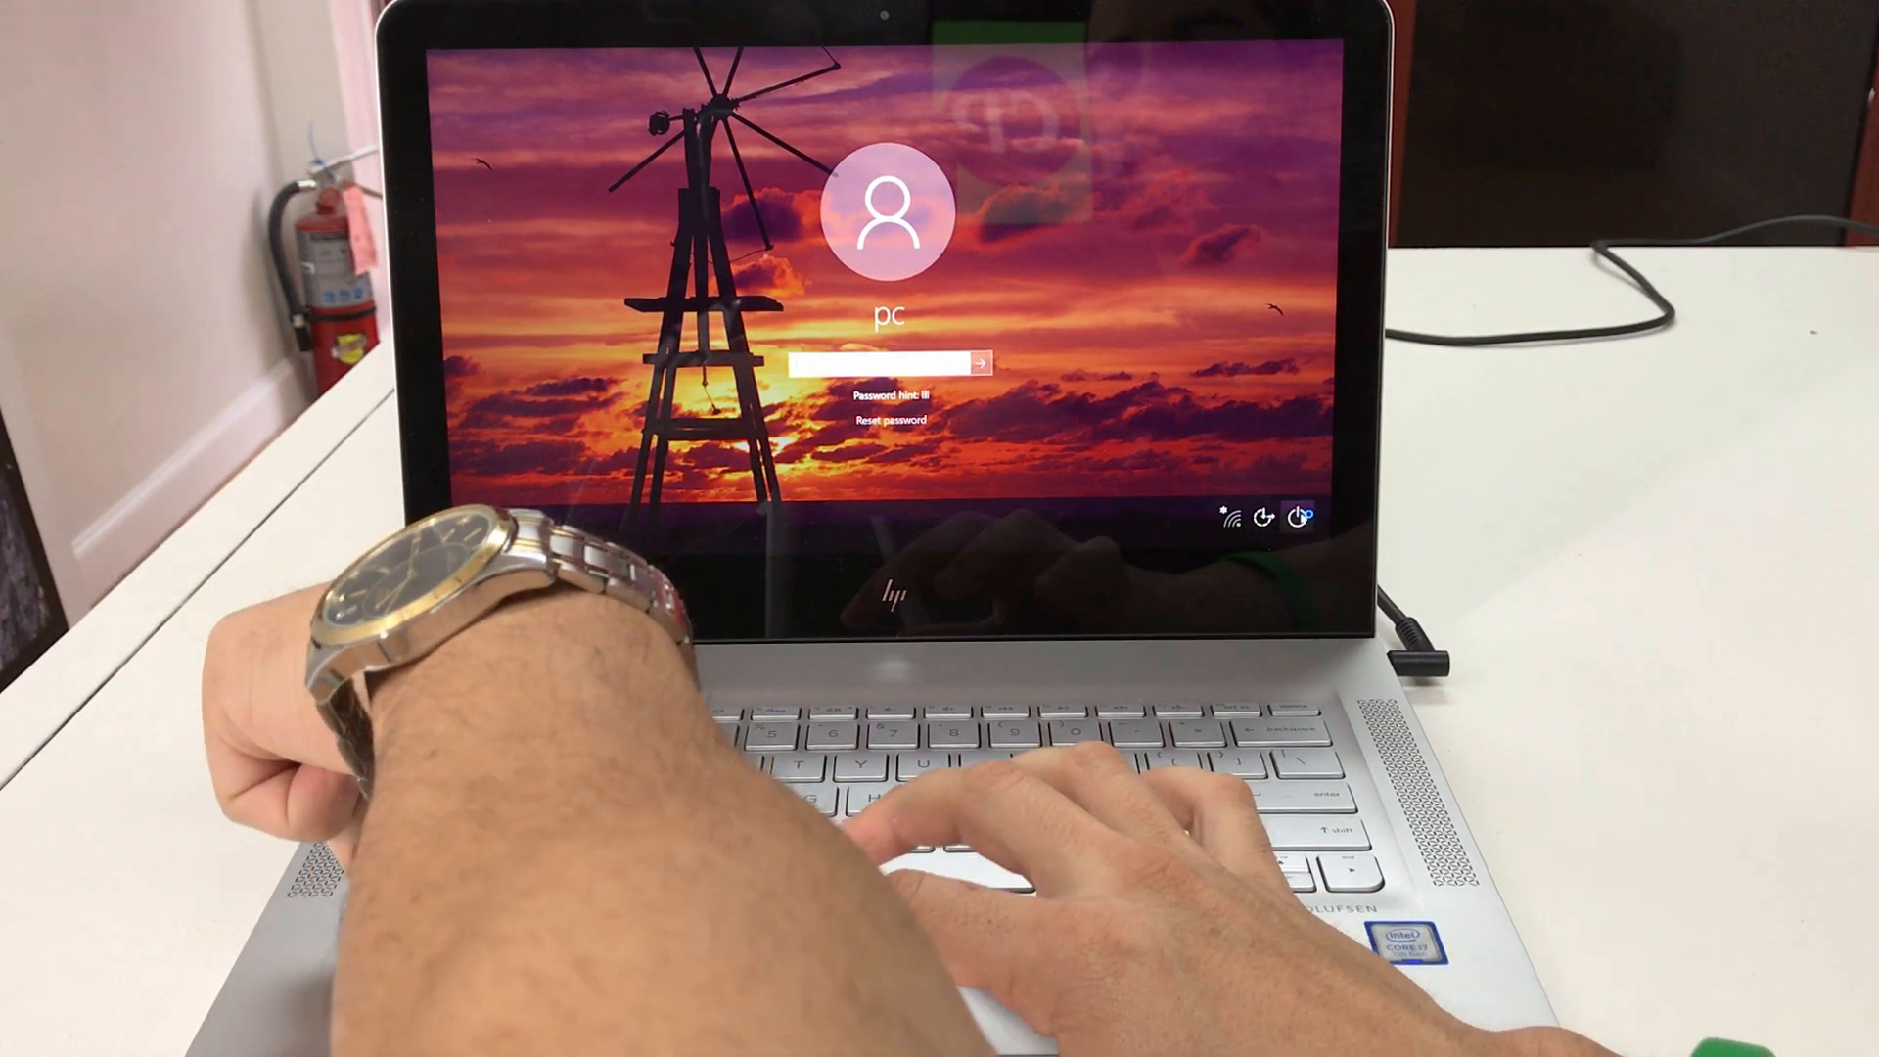
click(1298, 517)
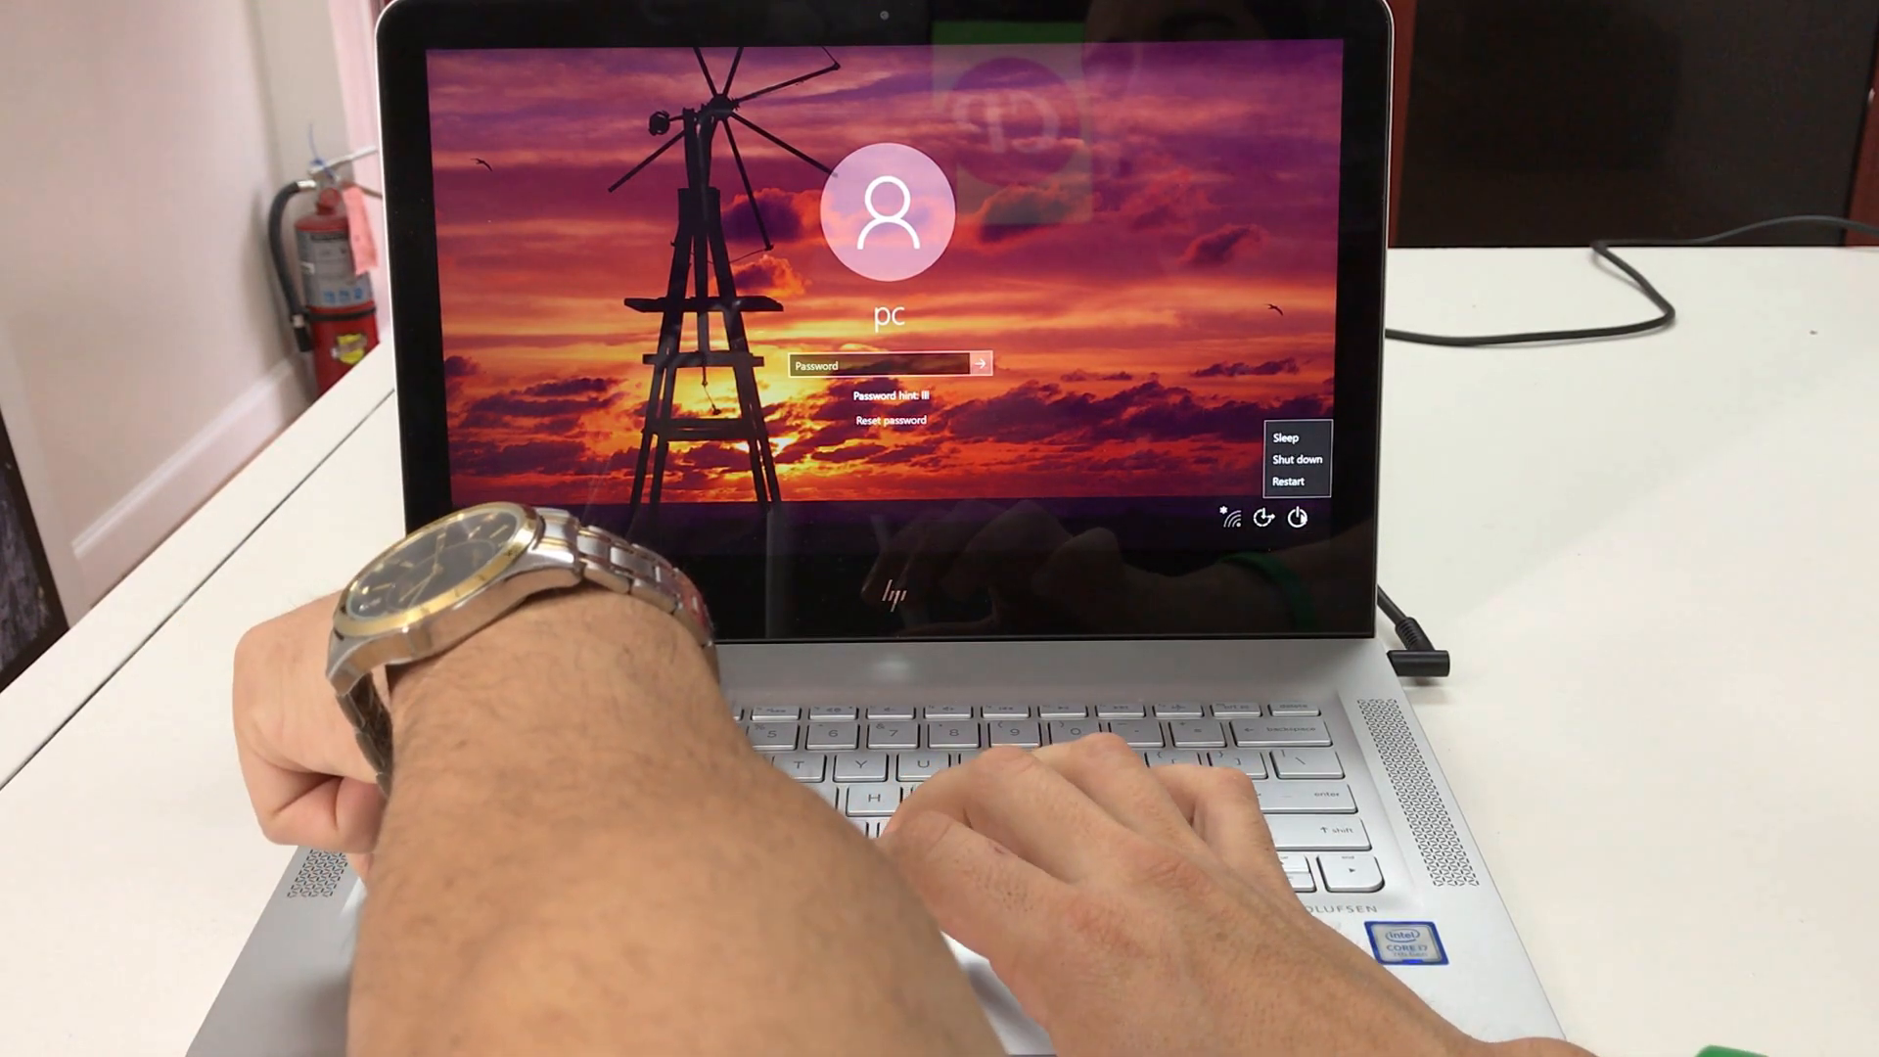
mouse_move(1292, 480)
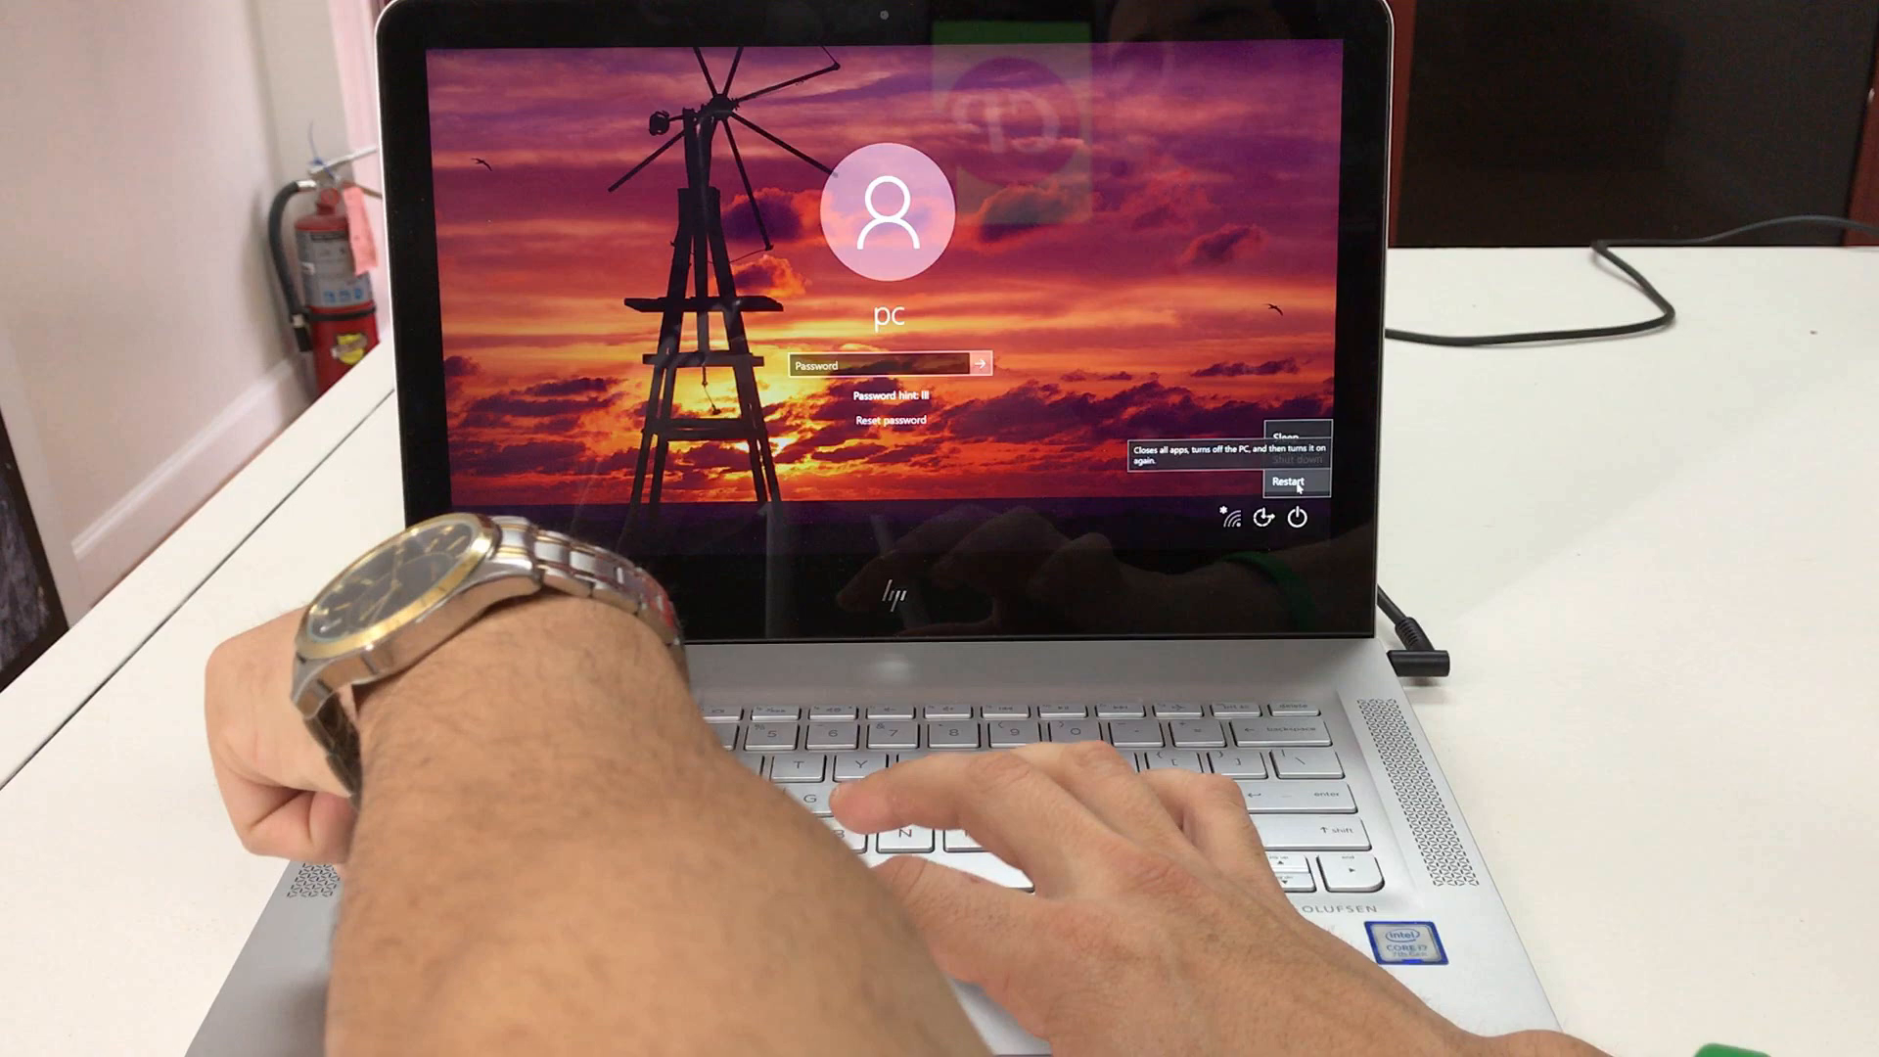
click(1293, 482)
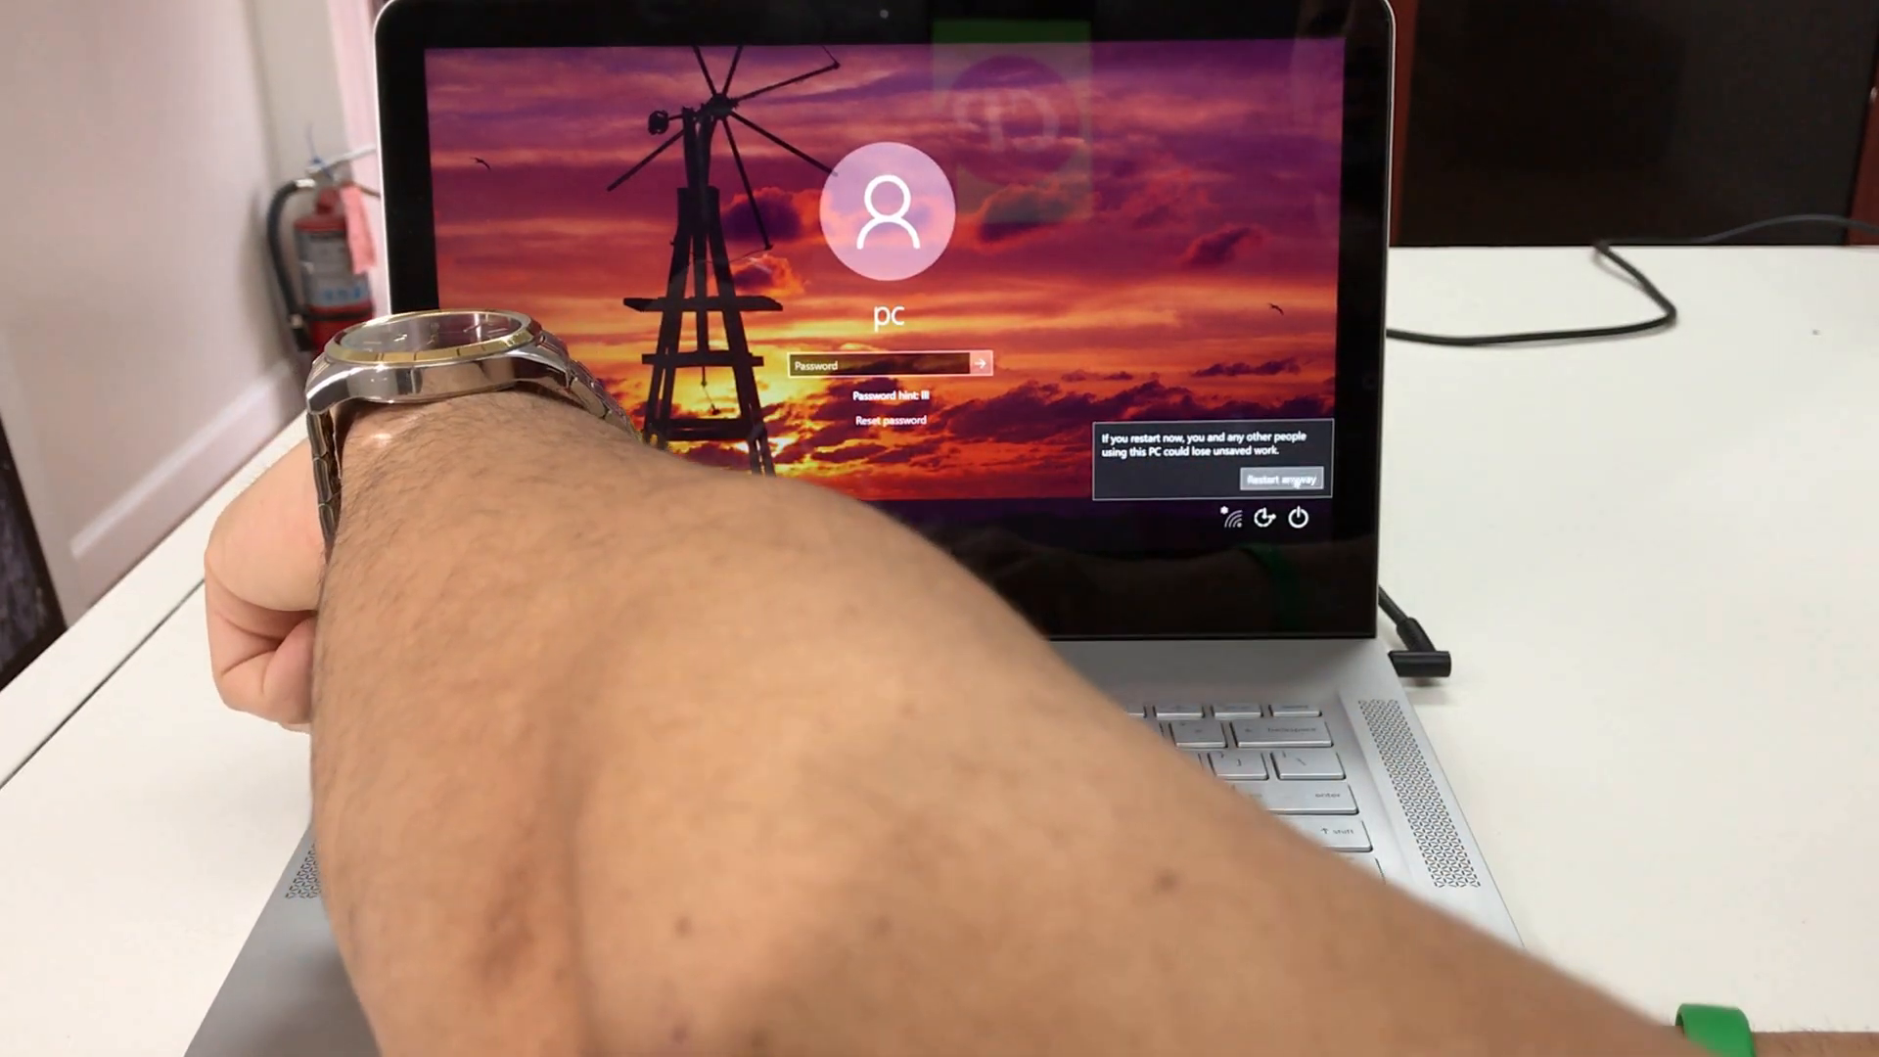
click(1281, 479)
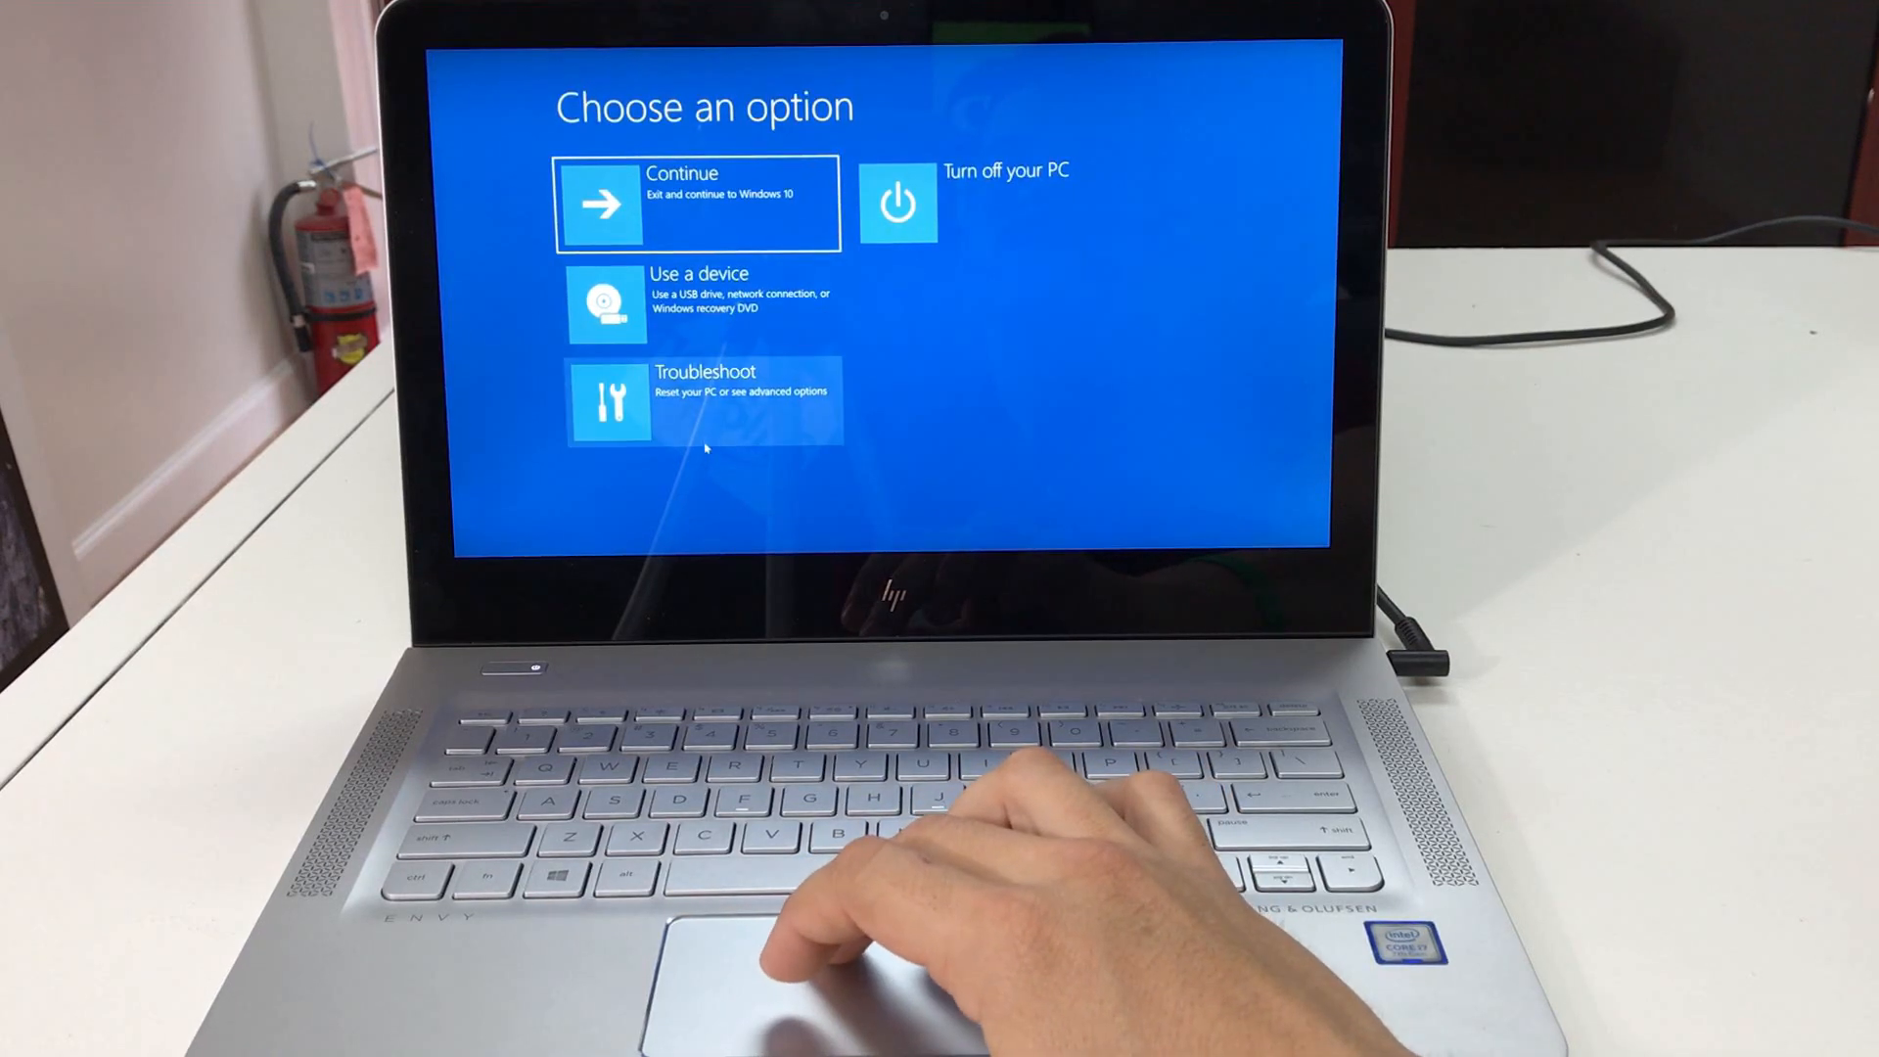
Choose Troubleshoot, then Reset this PC, to reach the drive-cleaning question.
click(701, 400)
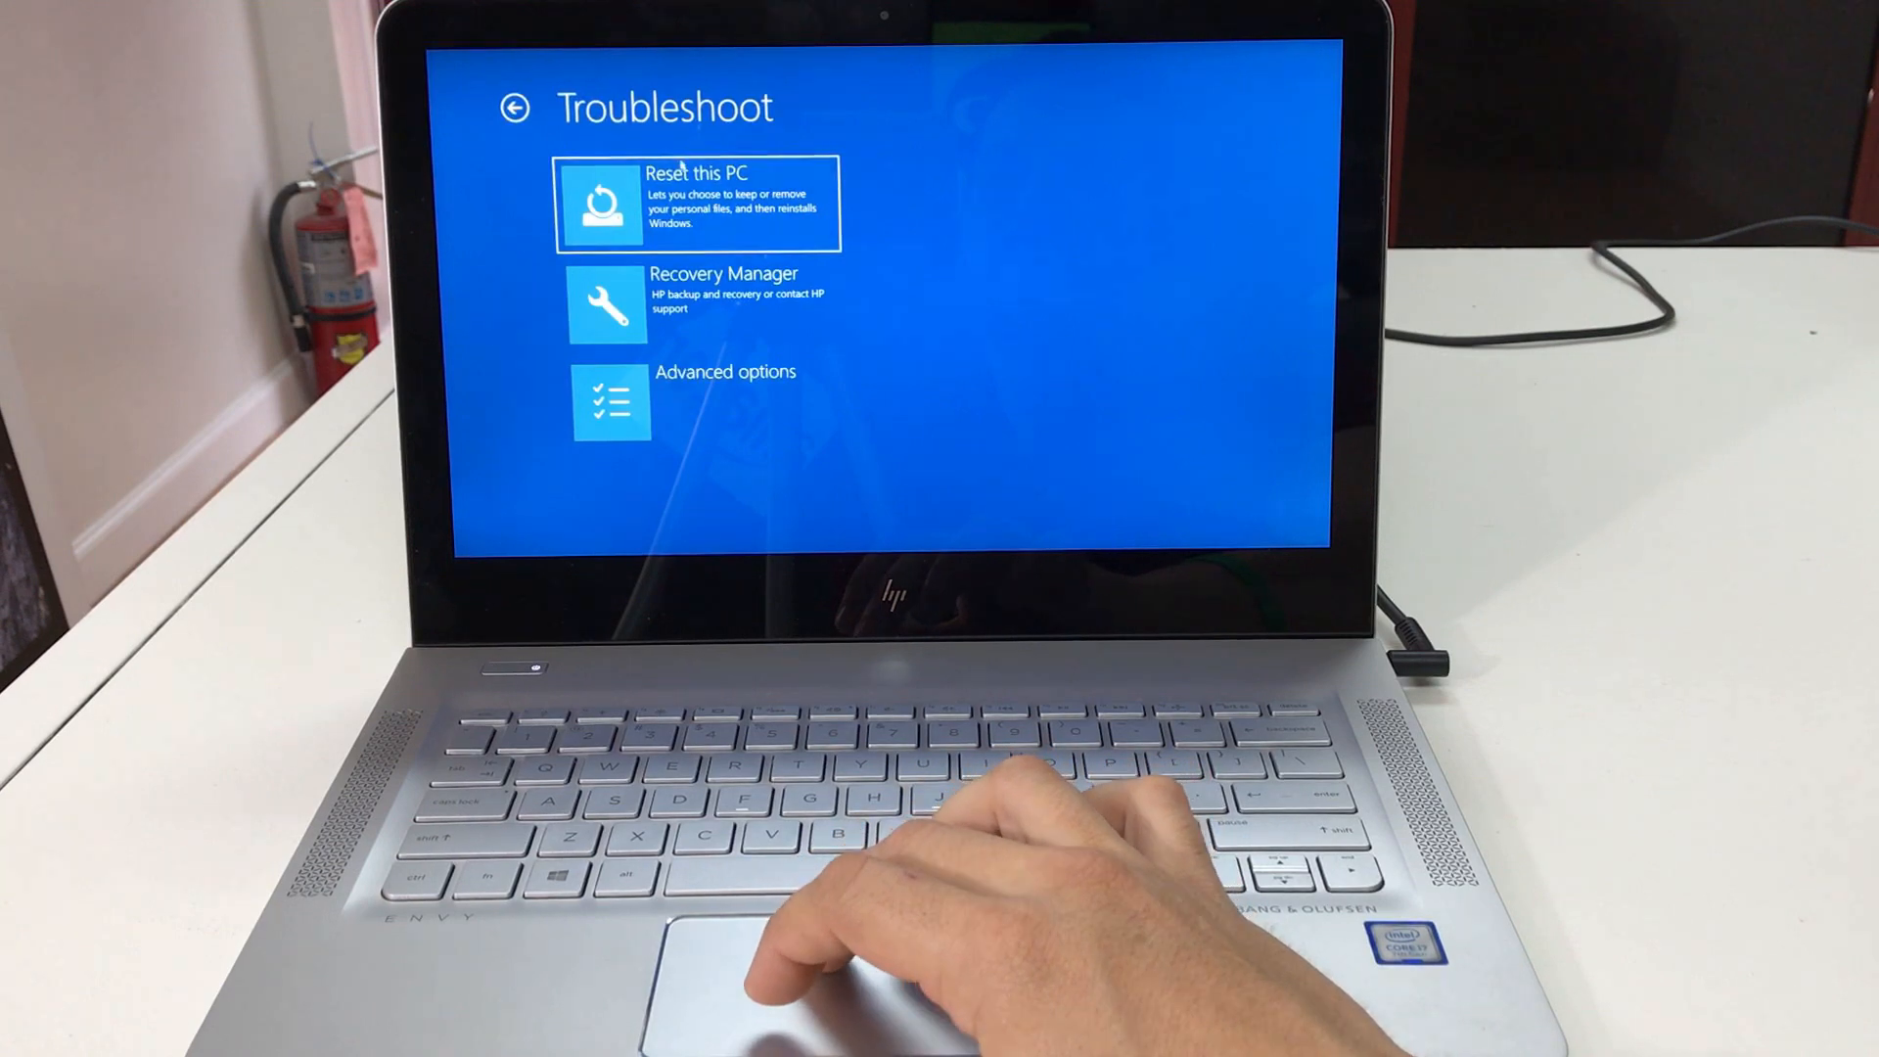
click(681, 204)
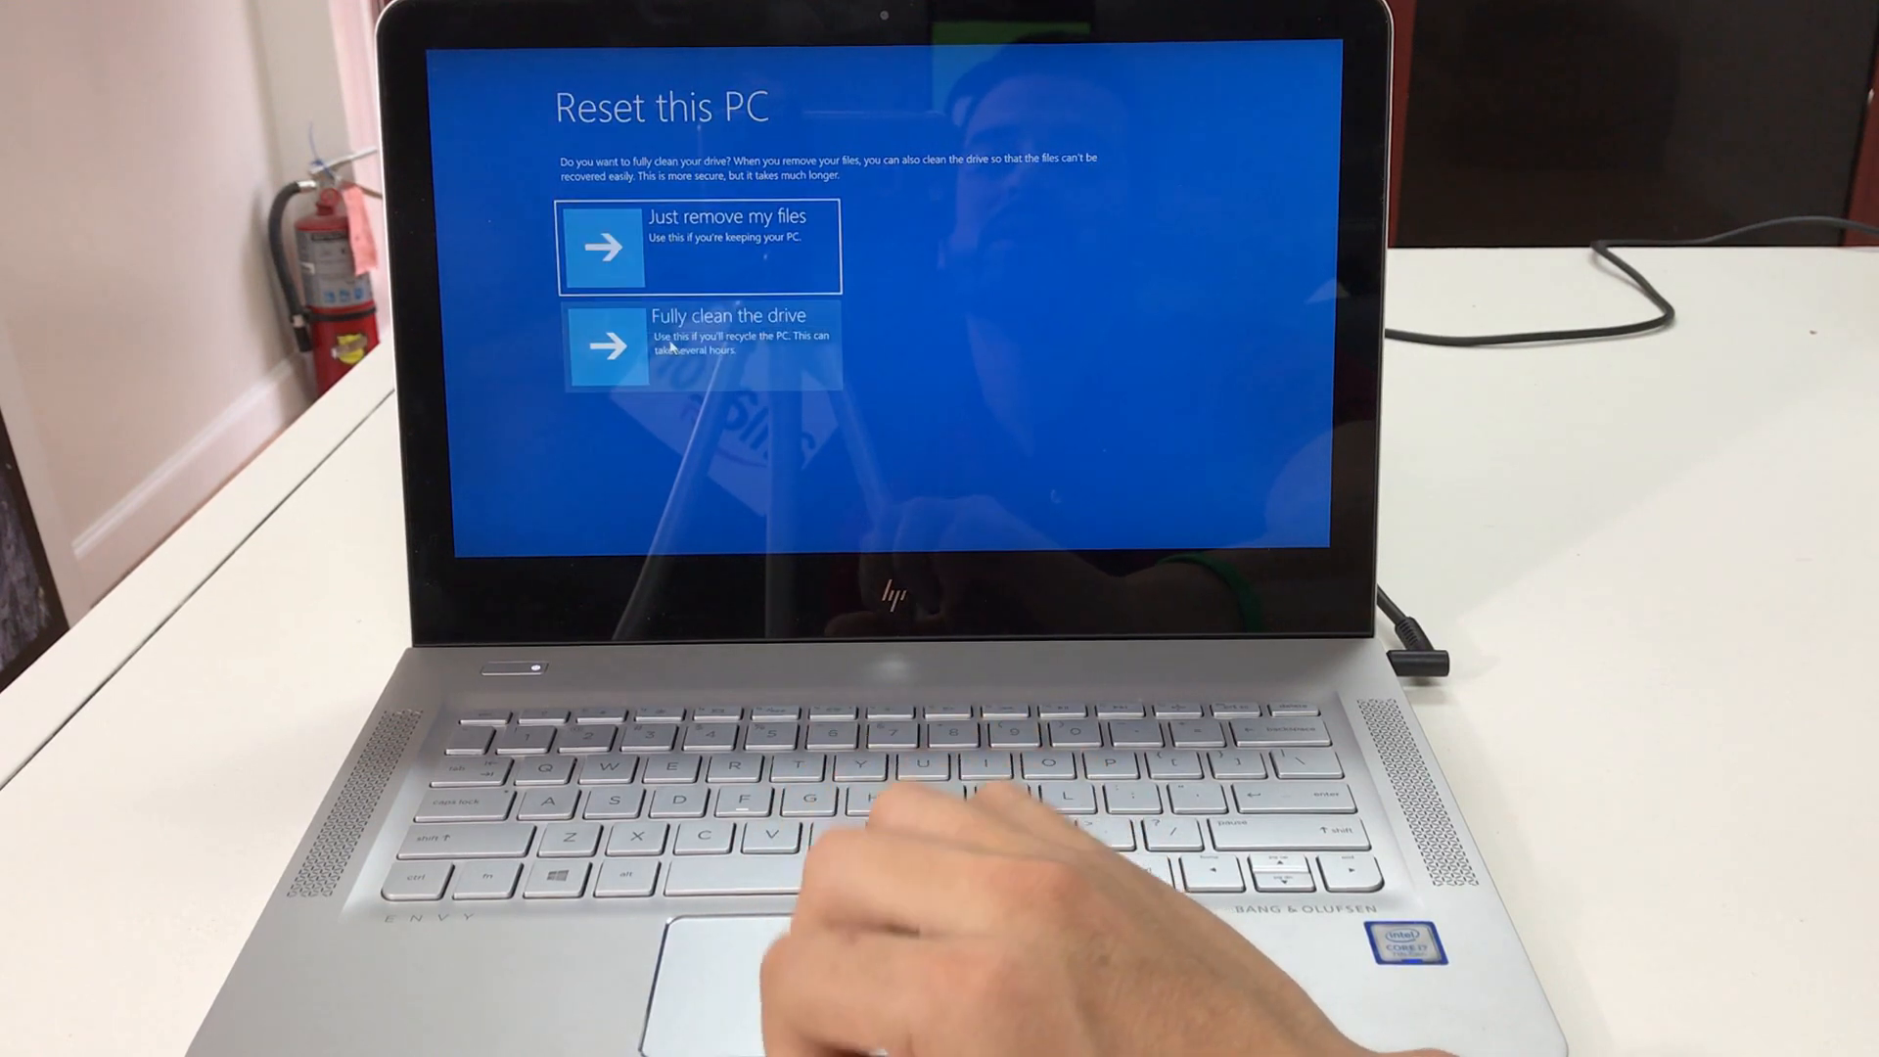
Reset with 'Just remove my files', then confirm United States as the setup region.
click(701, 240)
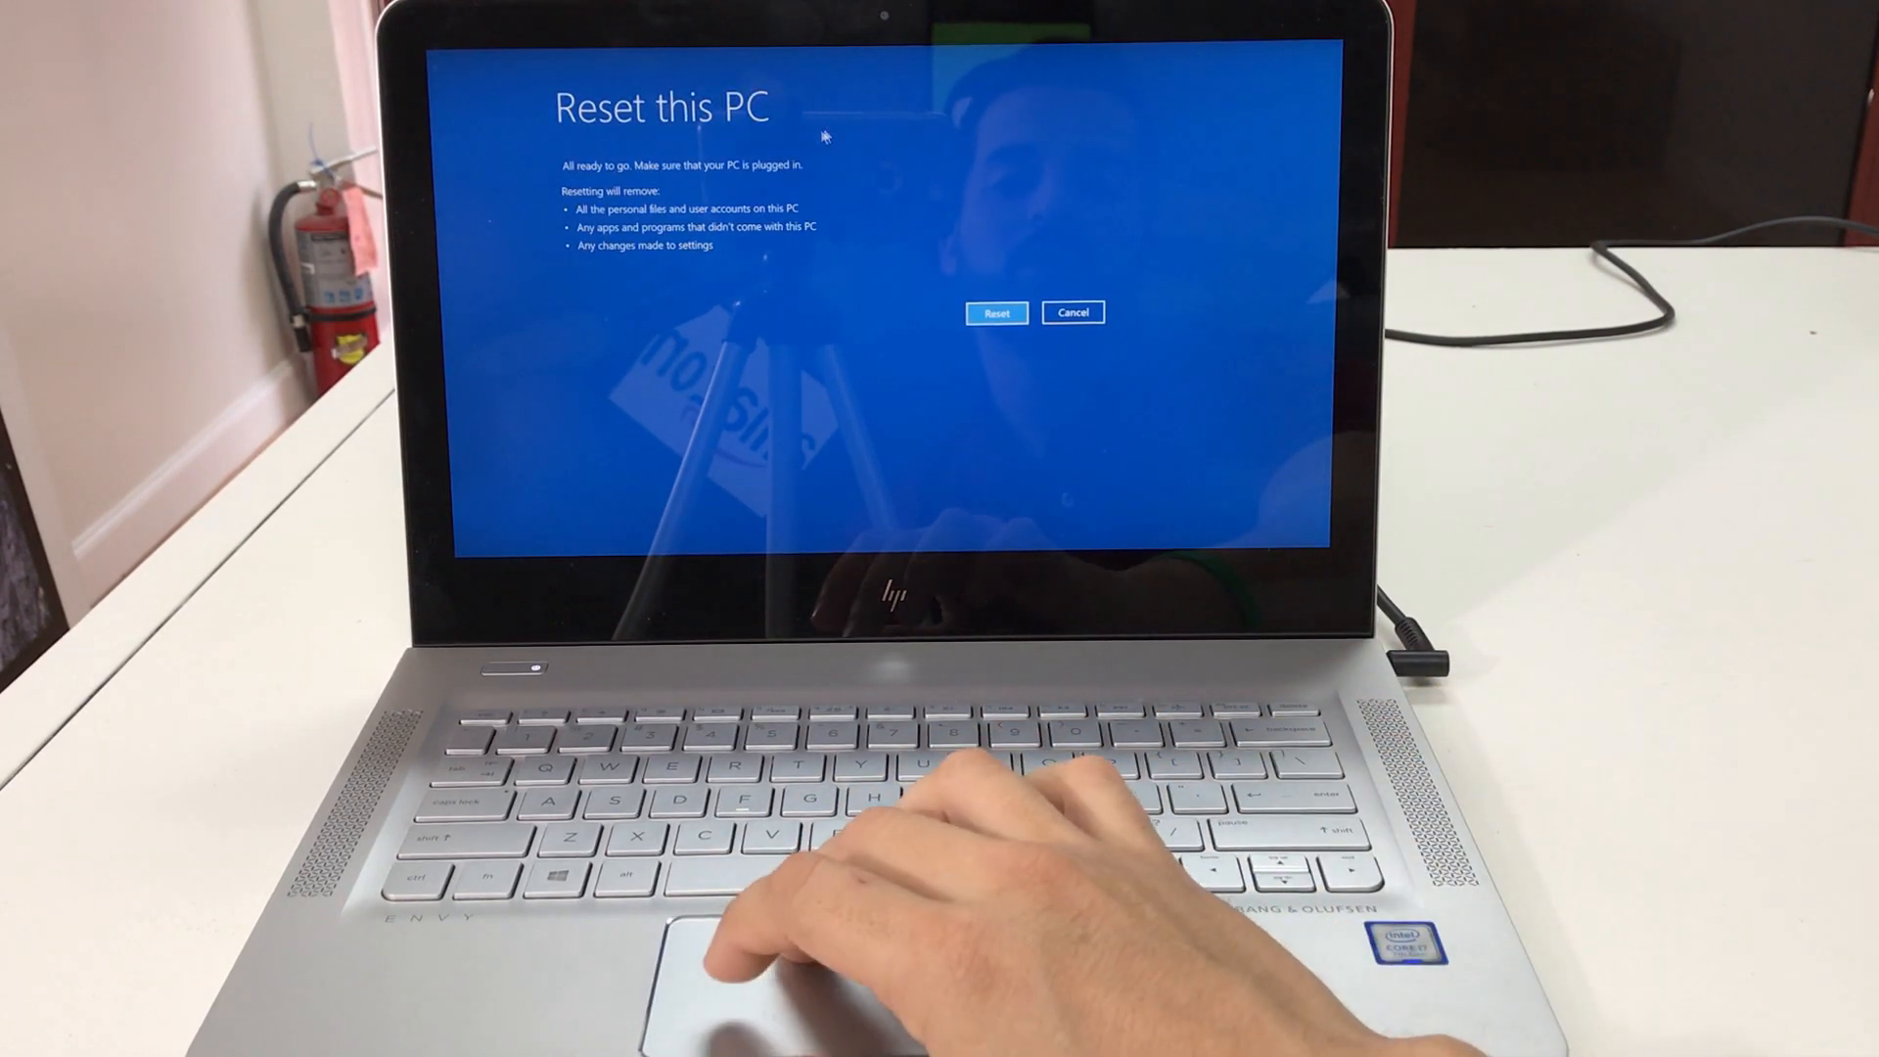
click(996, 313)
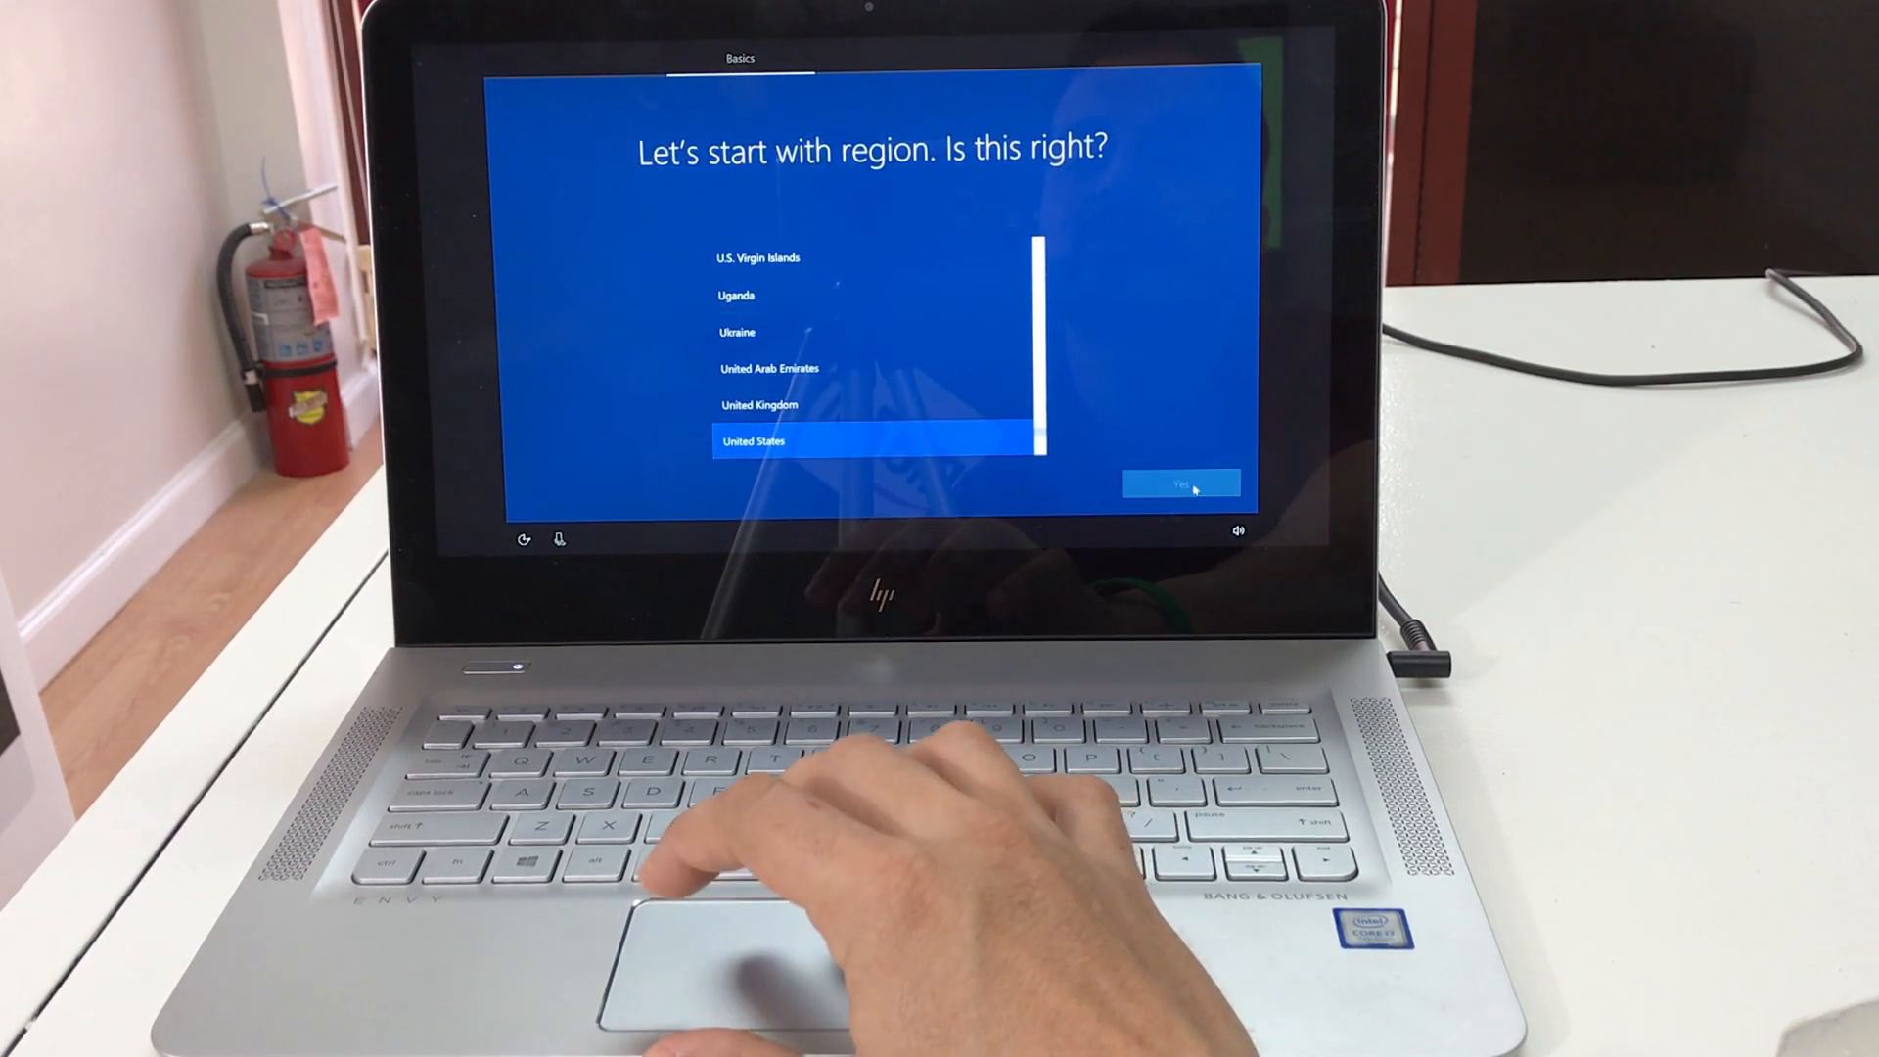
click(1180, 483)
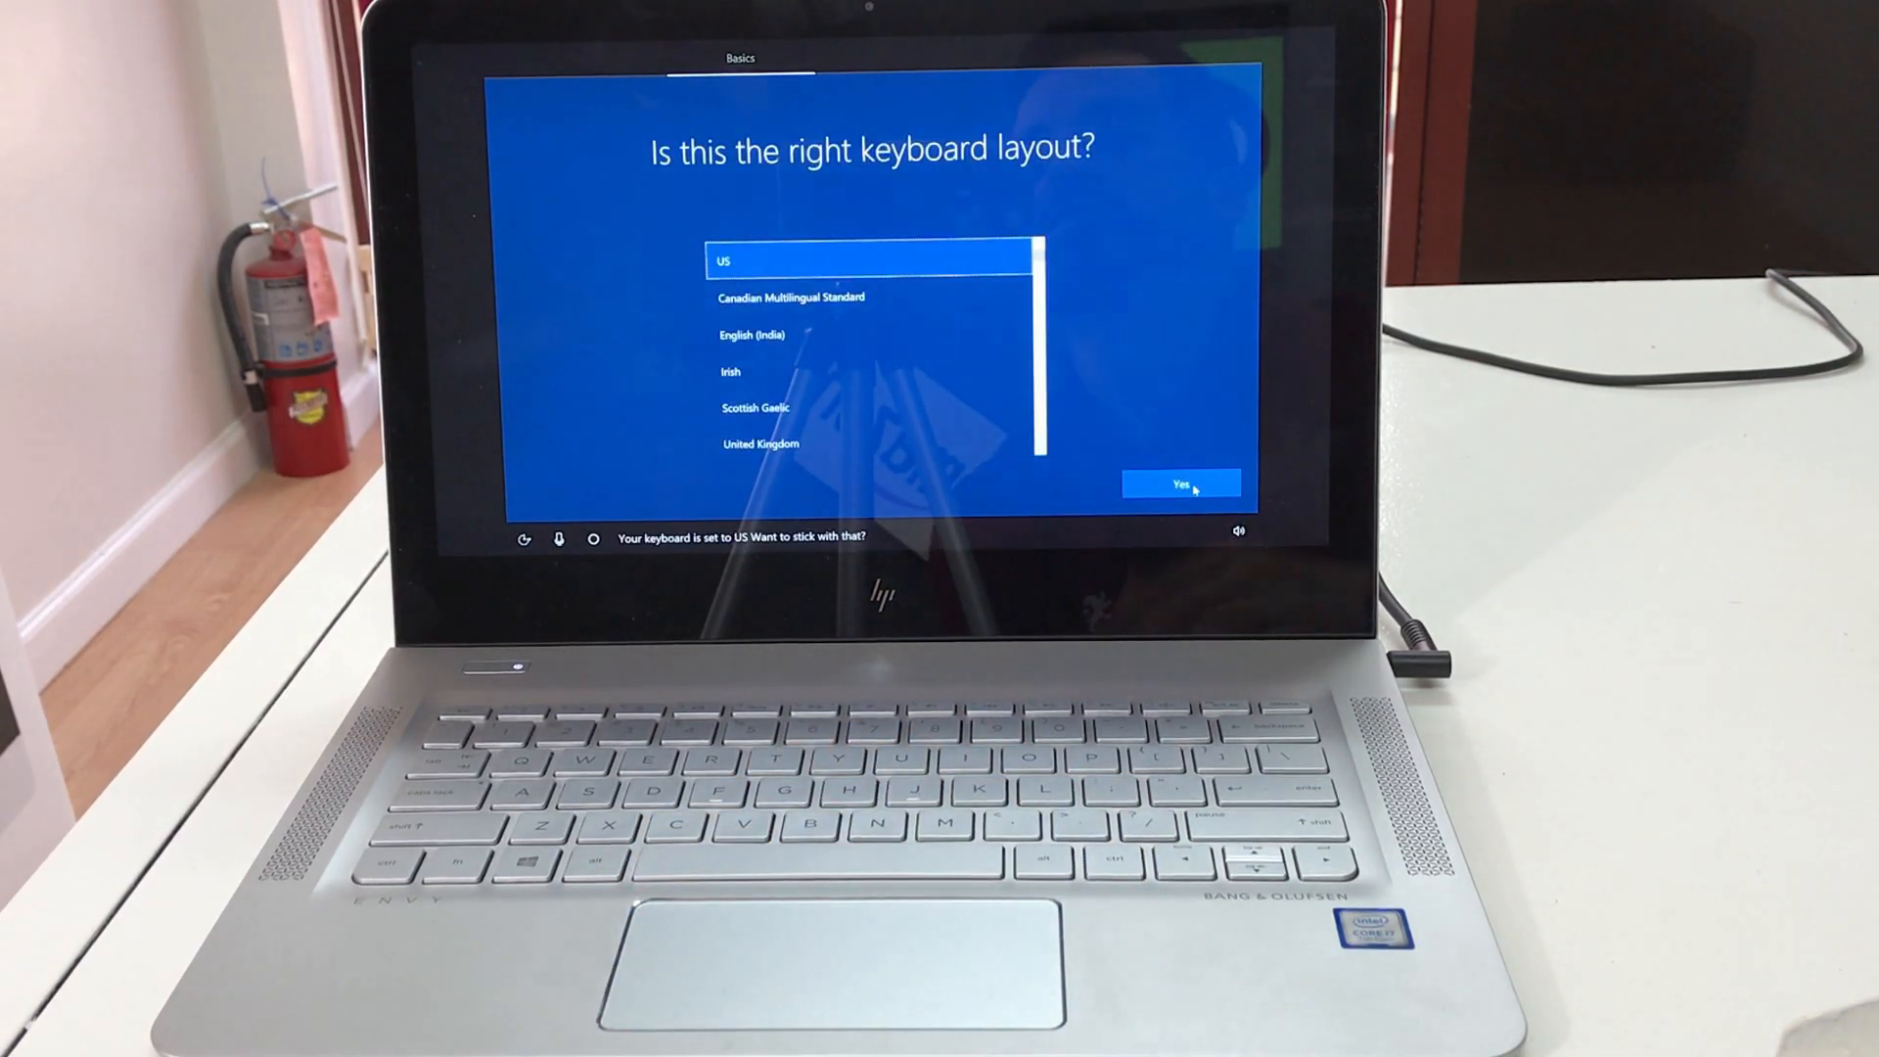